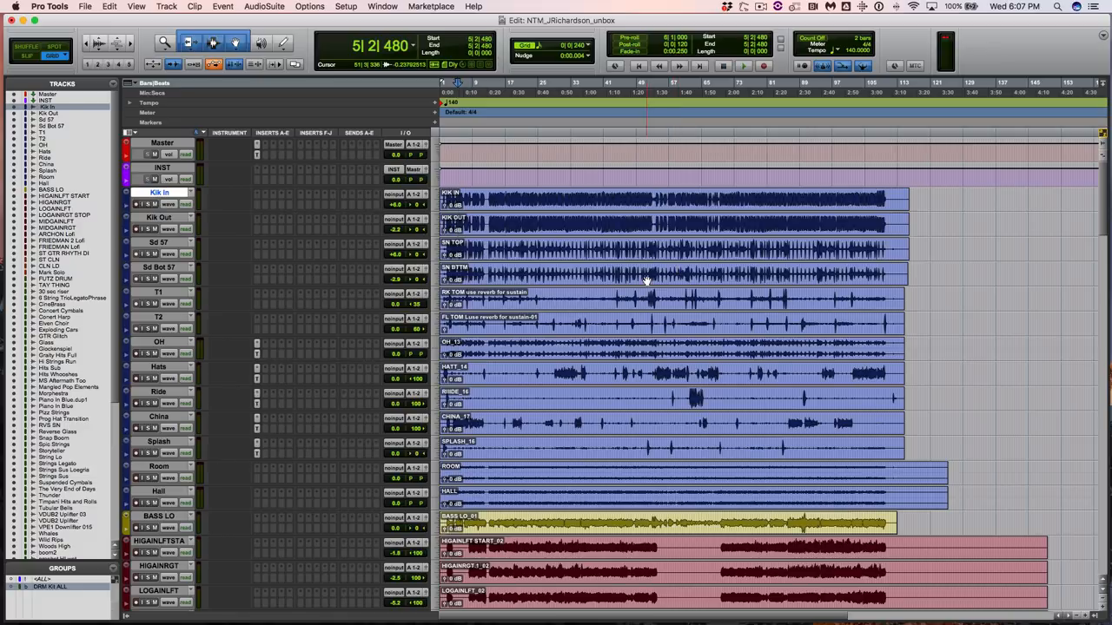
- Scroll down through the session's drum, synth and orchestral tracks
scroll(down, 3)
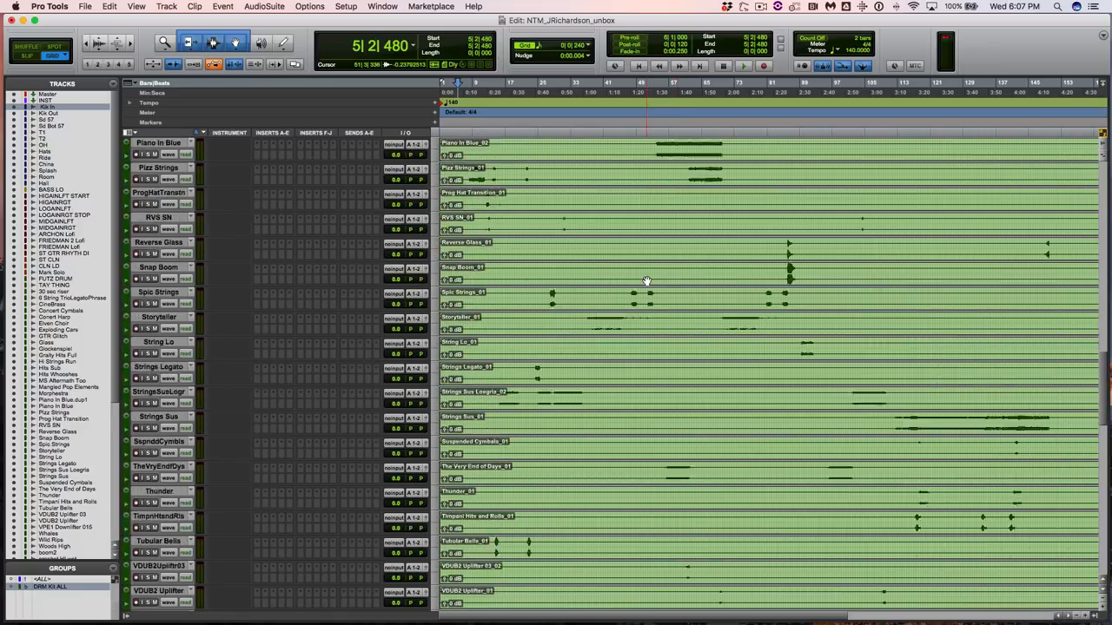
scroll(down, 3)
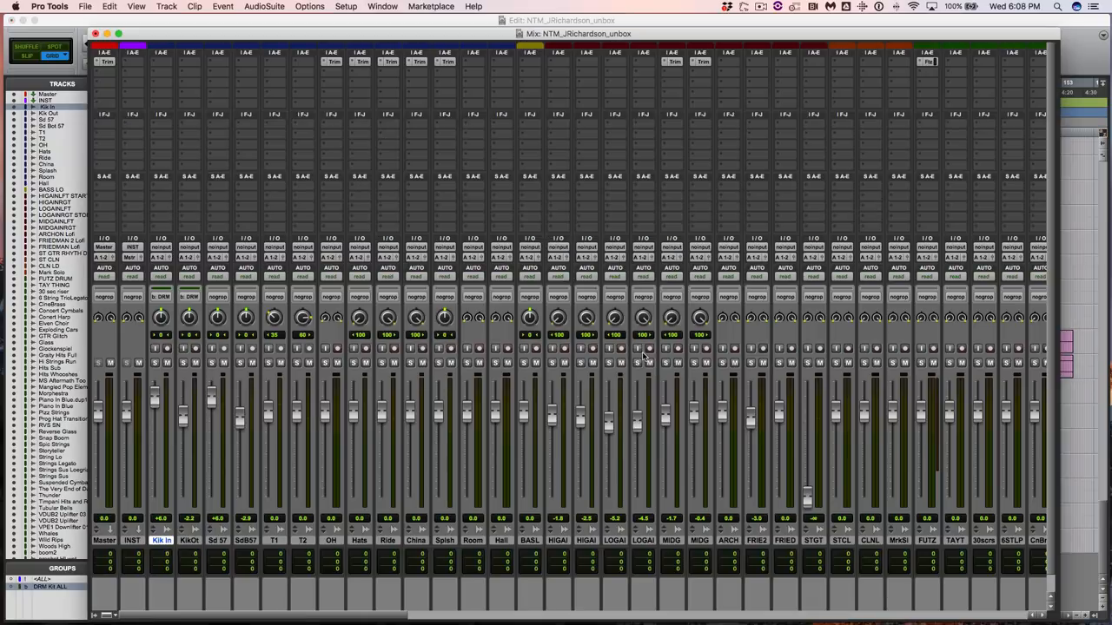
scroll(right, 3)
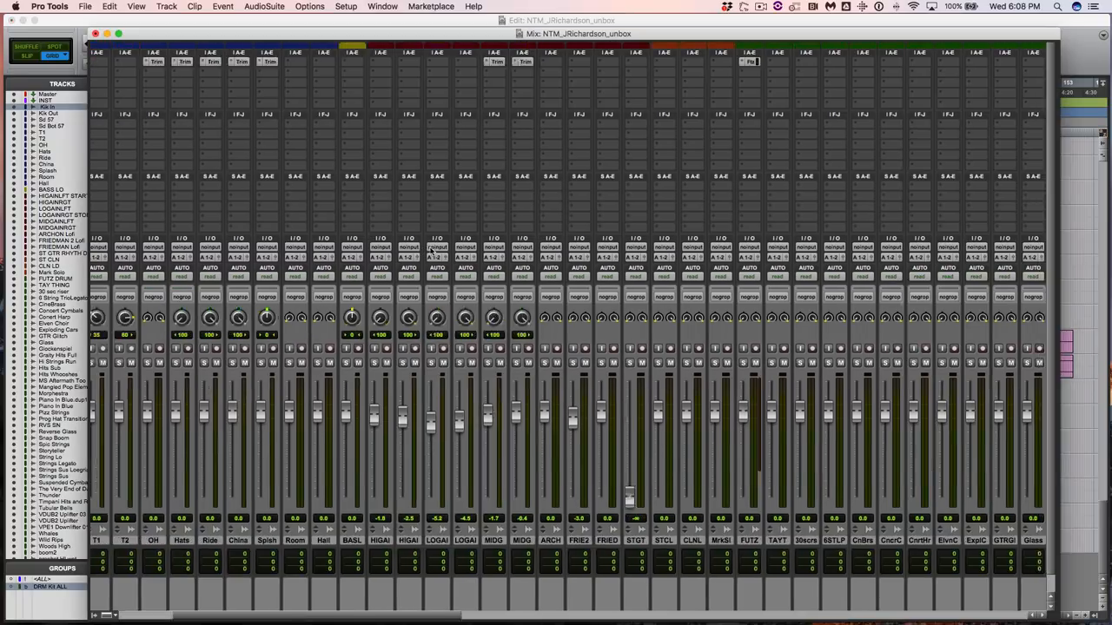
scroll(right, 3)
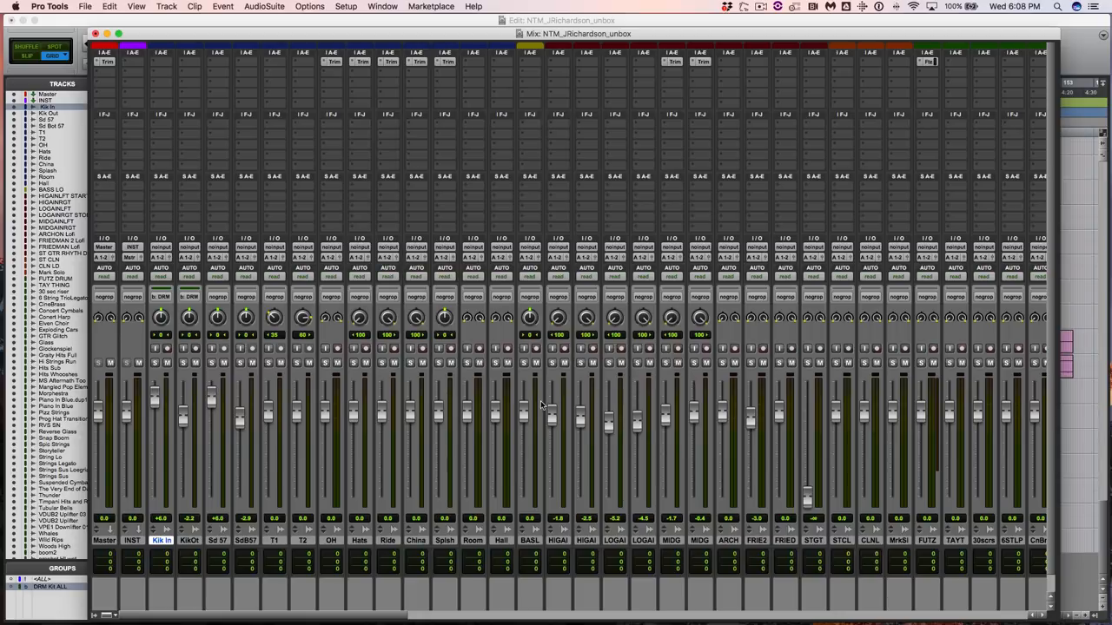
mouse_move(390, 80)
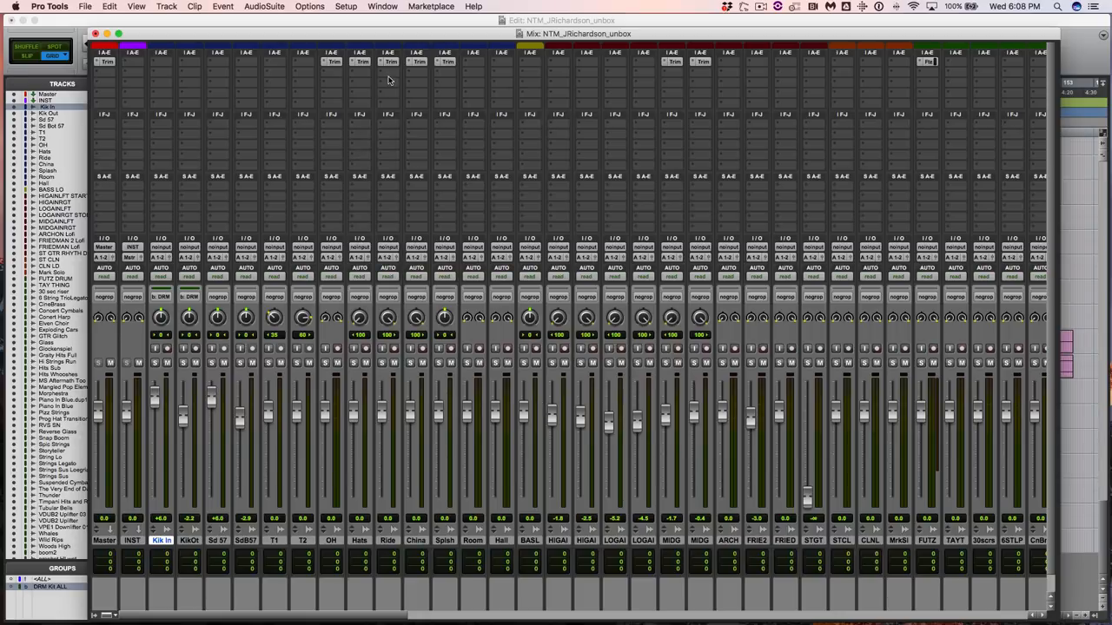
click(333, 61)
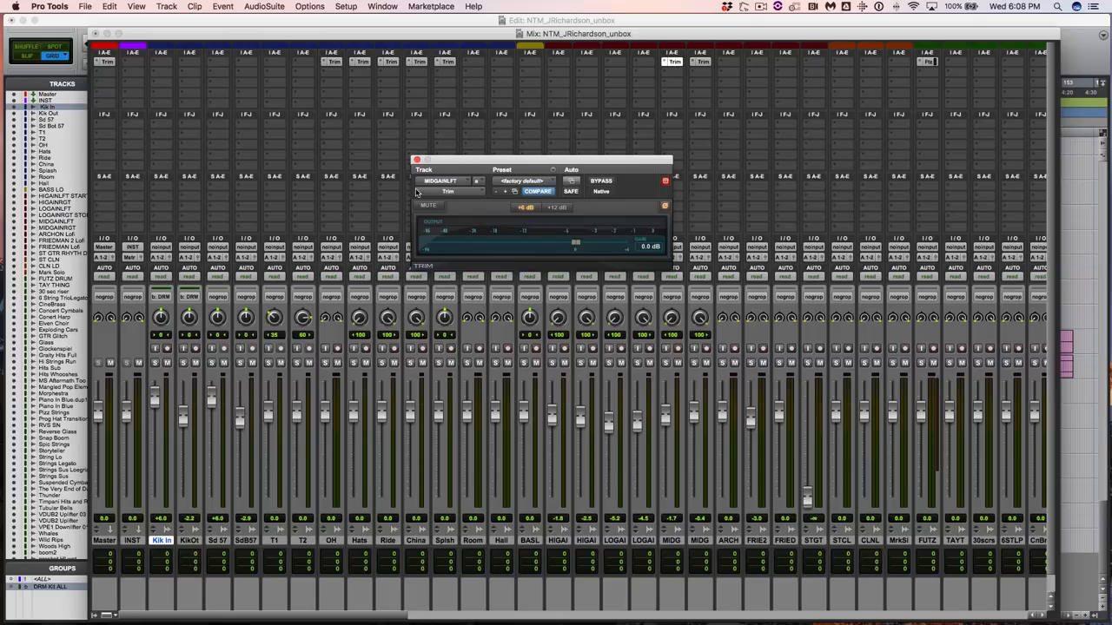
click(416, 160)
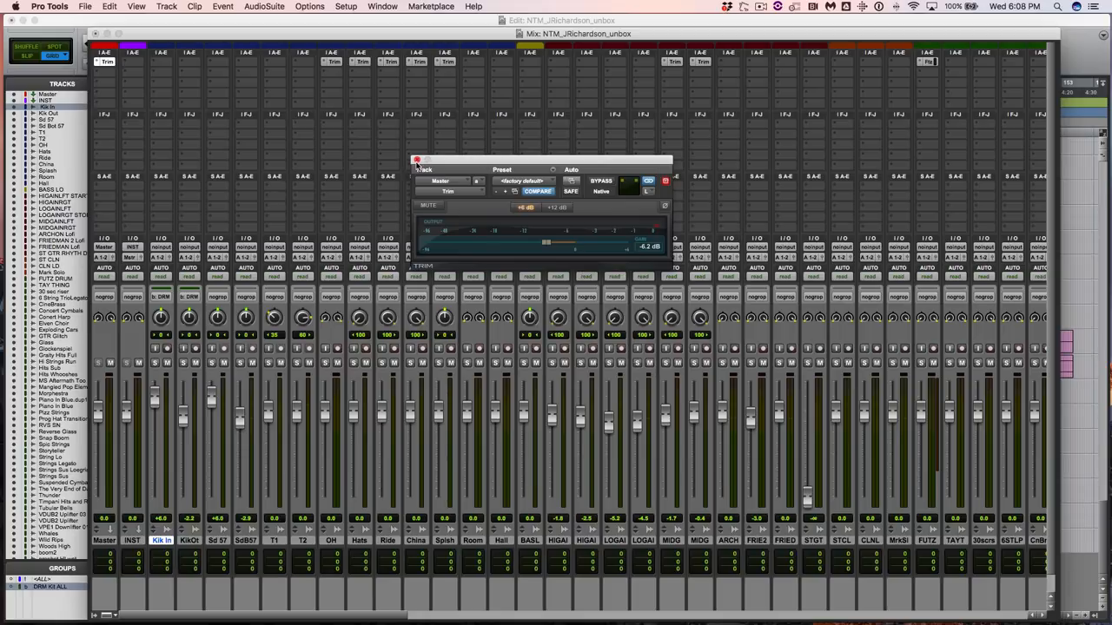
click(416, 160)
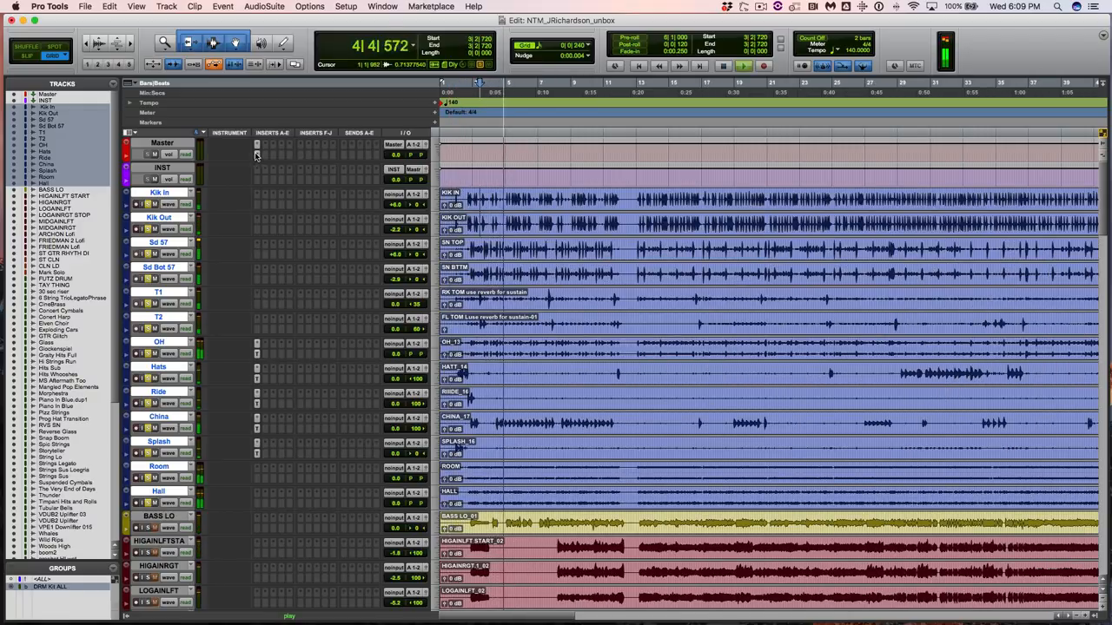
- Pull the master bus Trim gain down to about -7.8 dB during playback
click(257, 168)
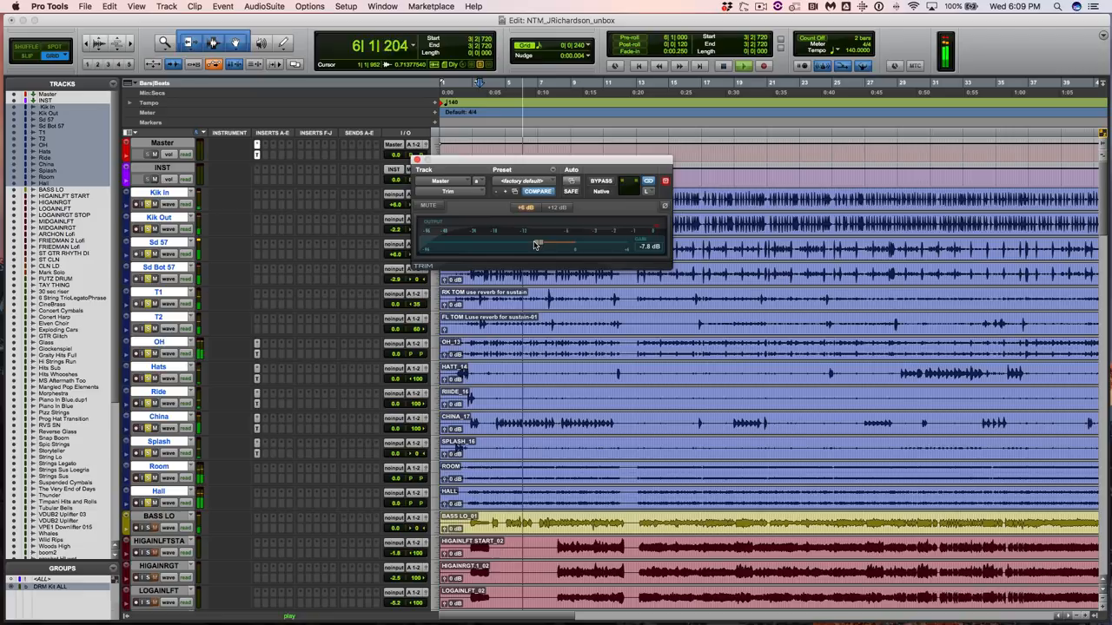
drag(537, 244, 530, 244)
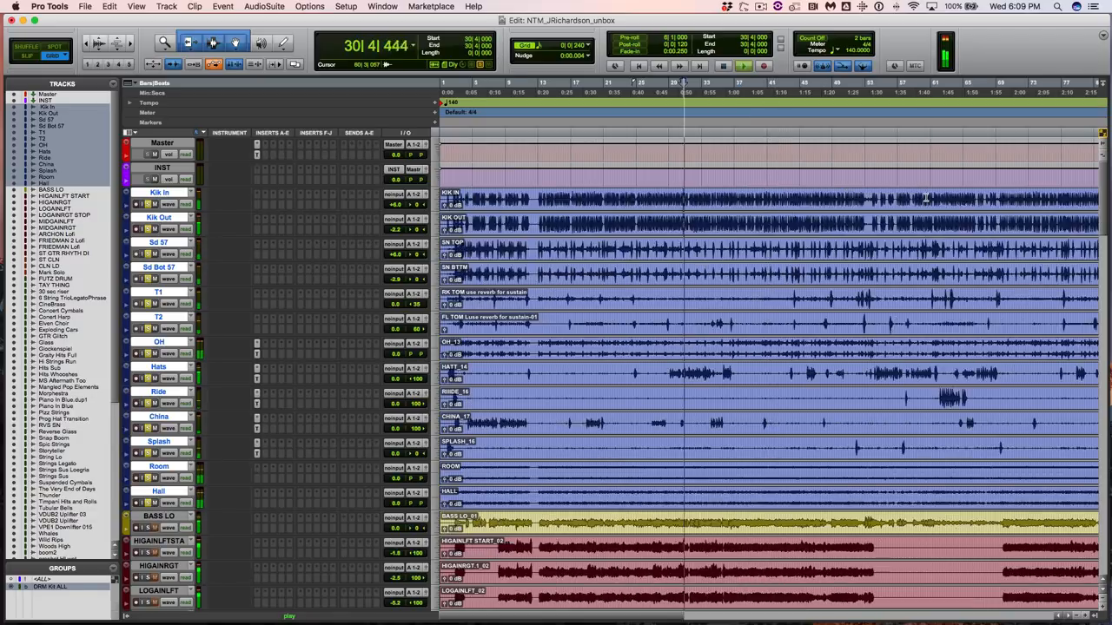
- Stop playback and place the playhead near bar 13
key(space)
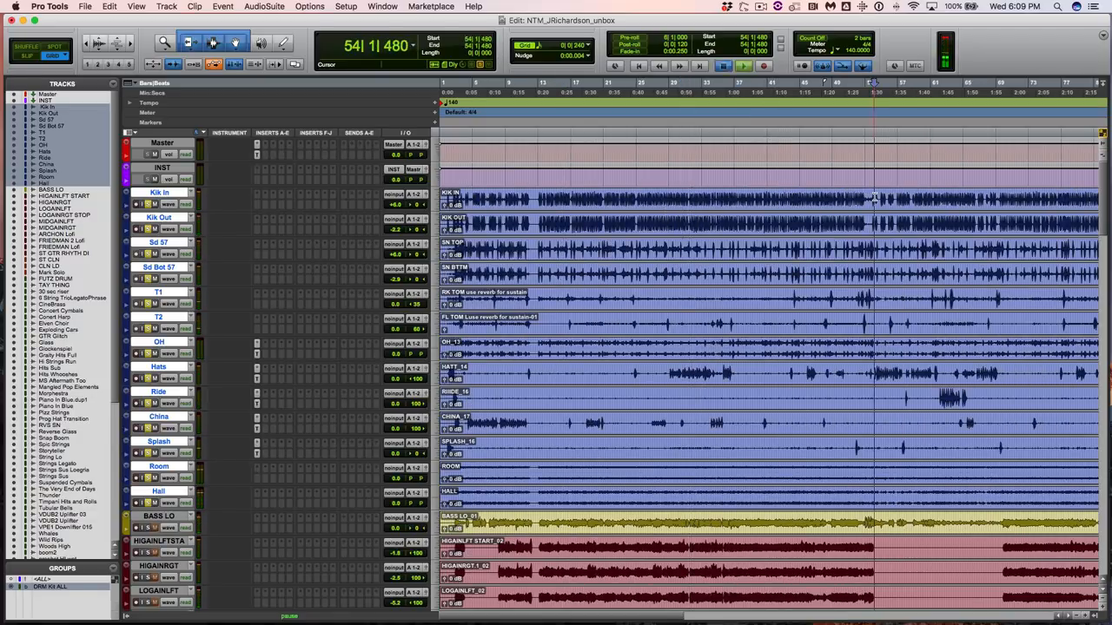
click(743, 66)
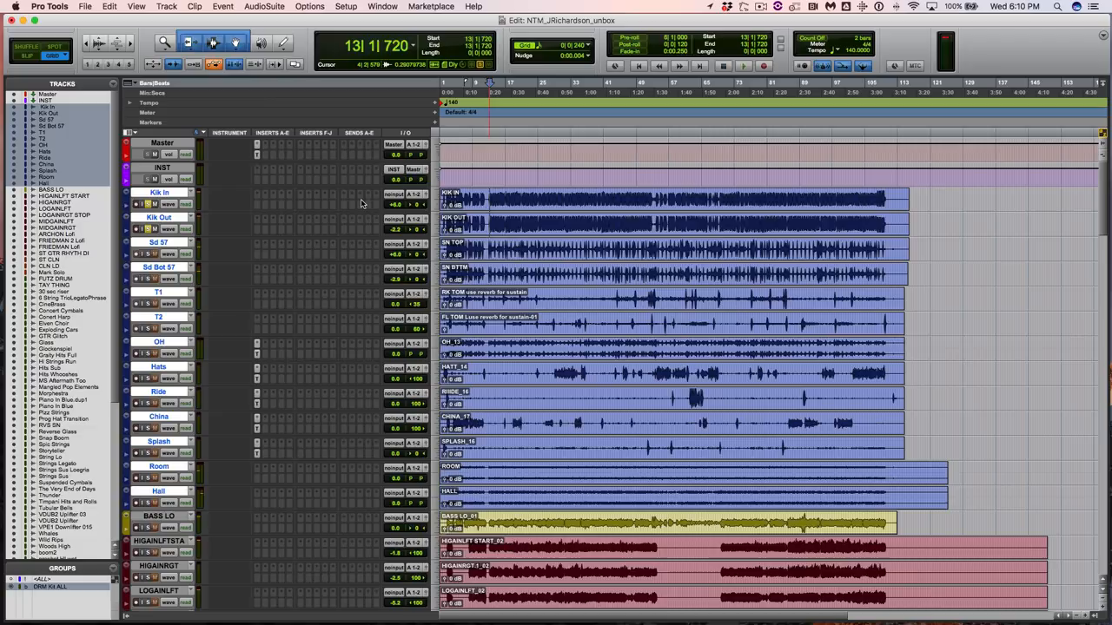
- Select the OH, Hats, Ride, China and Splash tracks together
click(743, 66)
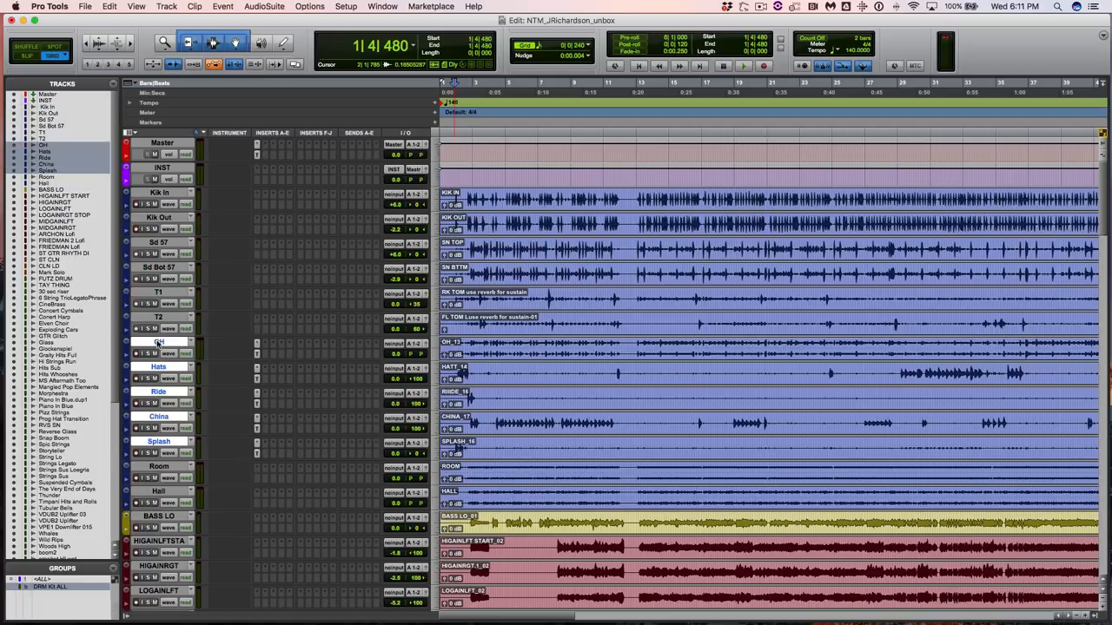
- Set the T2 tom track height to Large and solo it
click(145, 354)
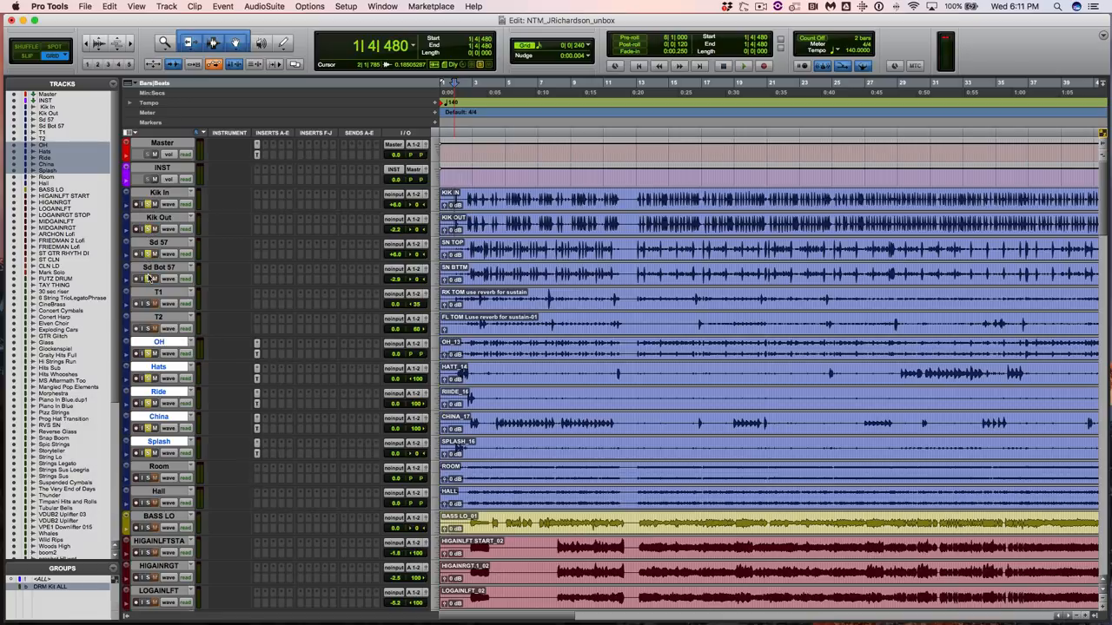
click(743, 66)
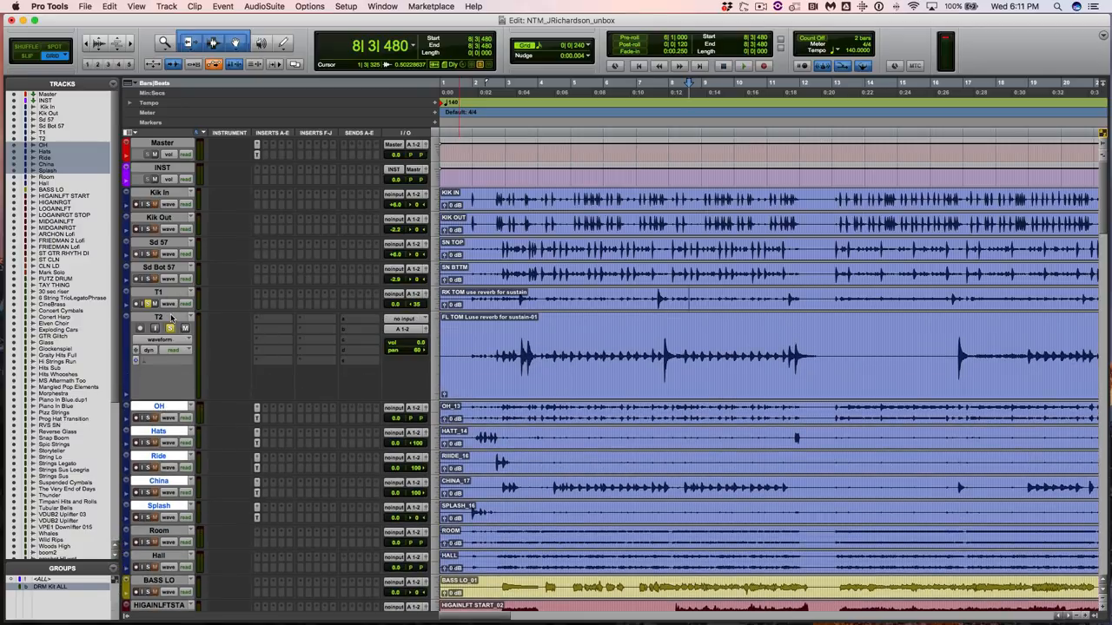
- Set the T1 tom track height to Large and solo it
click(141, 303)
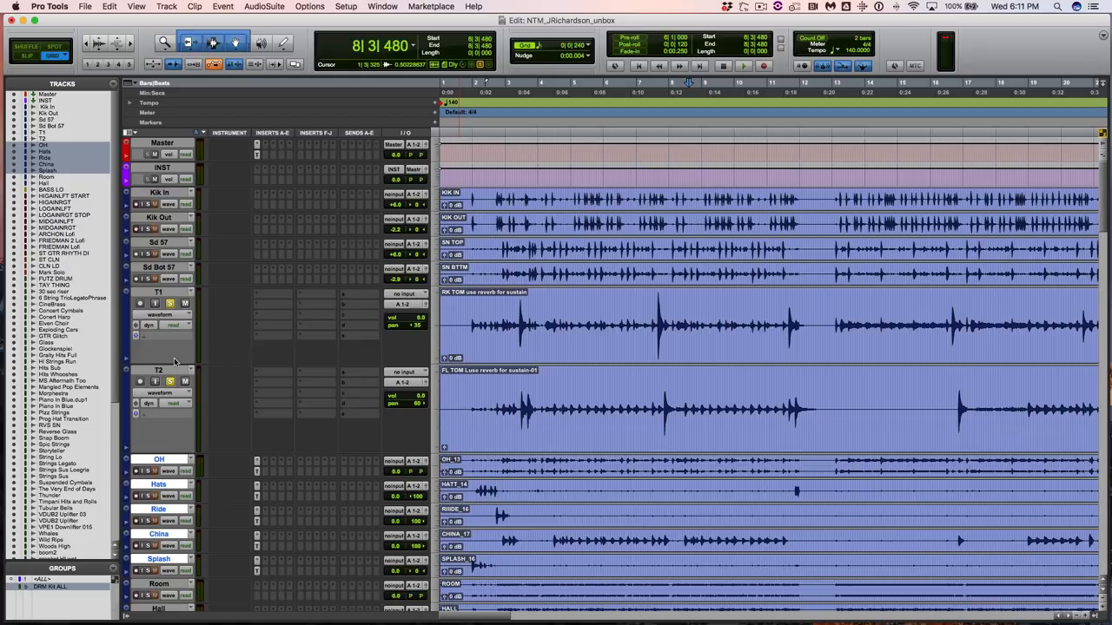
click(786, 313)
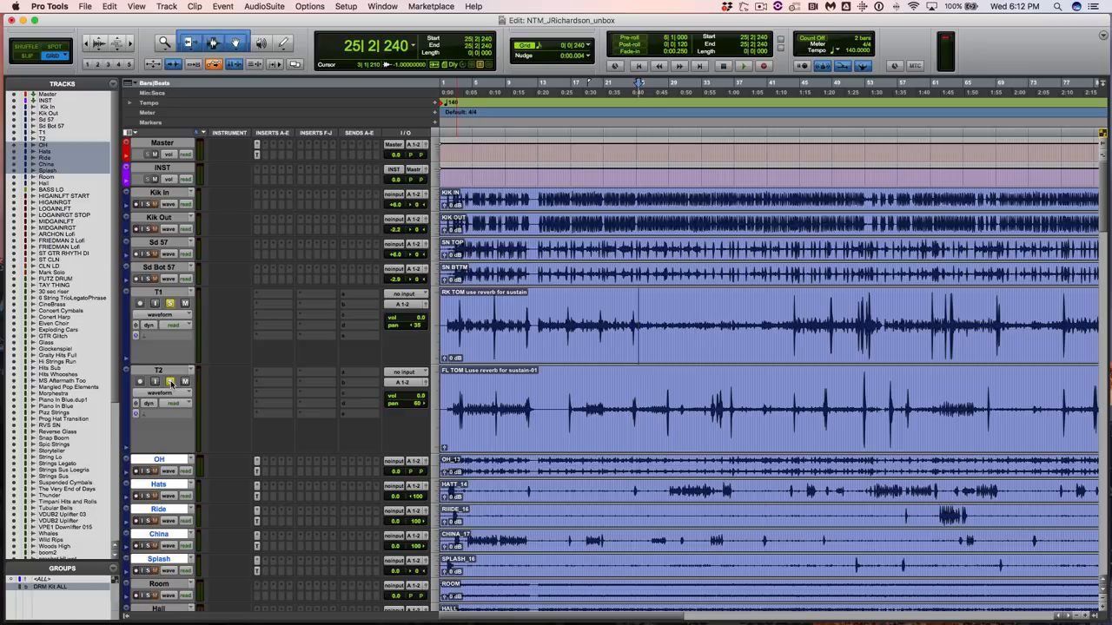
- Play the soloed T1 and T2 toms, stopping around bar 53
scroll(down, 3)
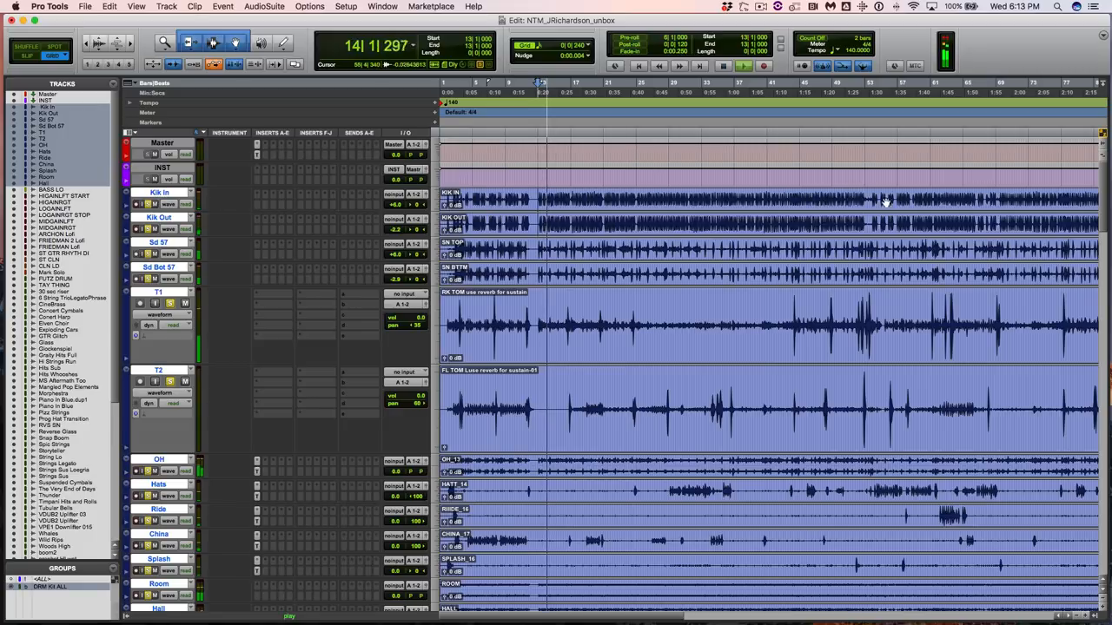
click(868, 200)
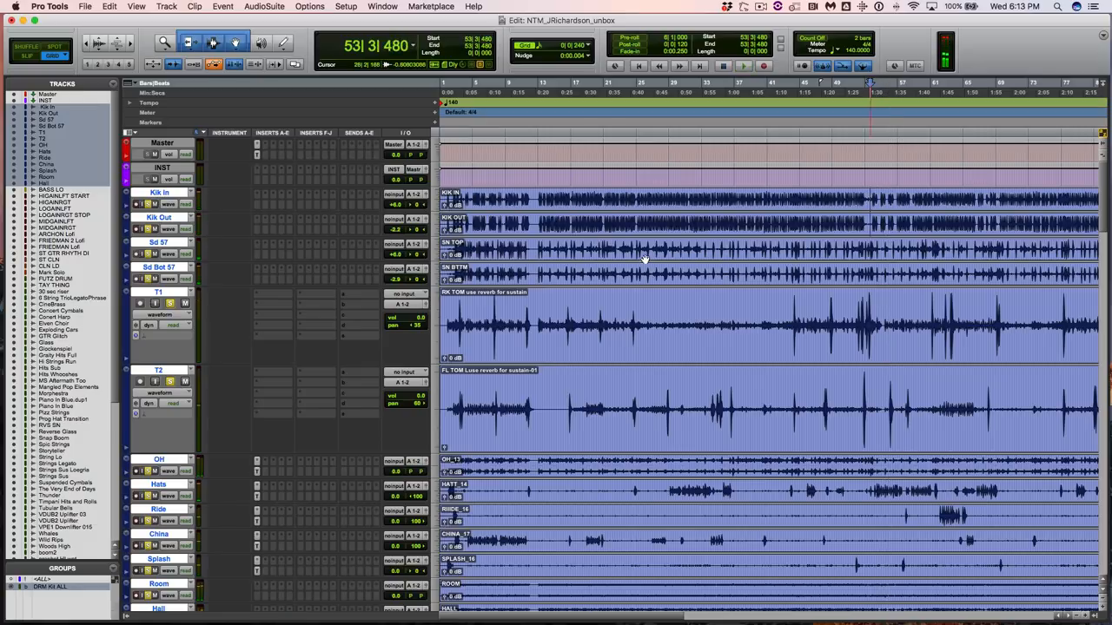
scroll(down, 3)
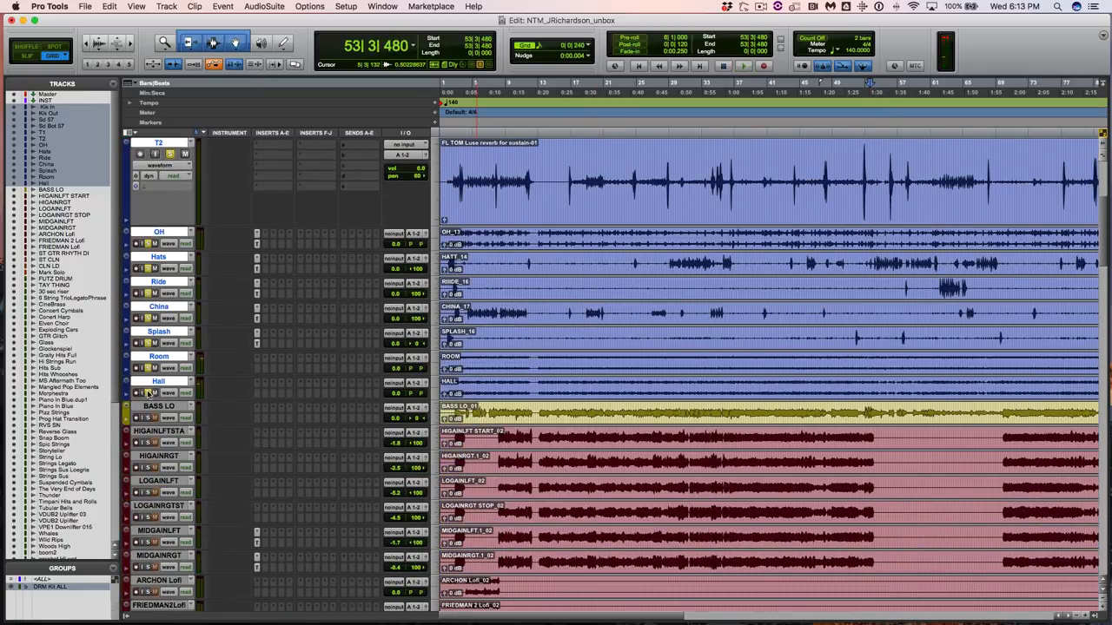
click(159, 406)
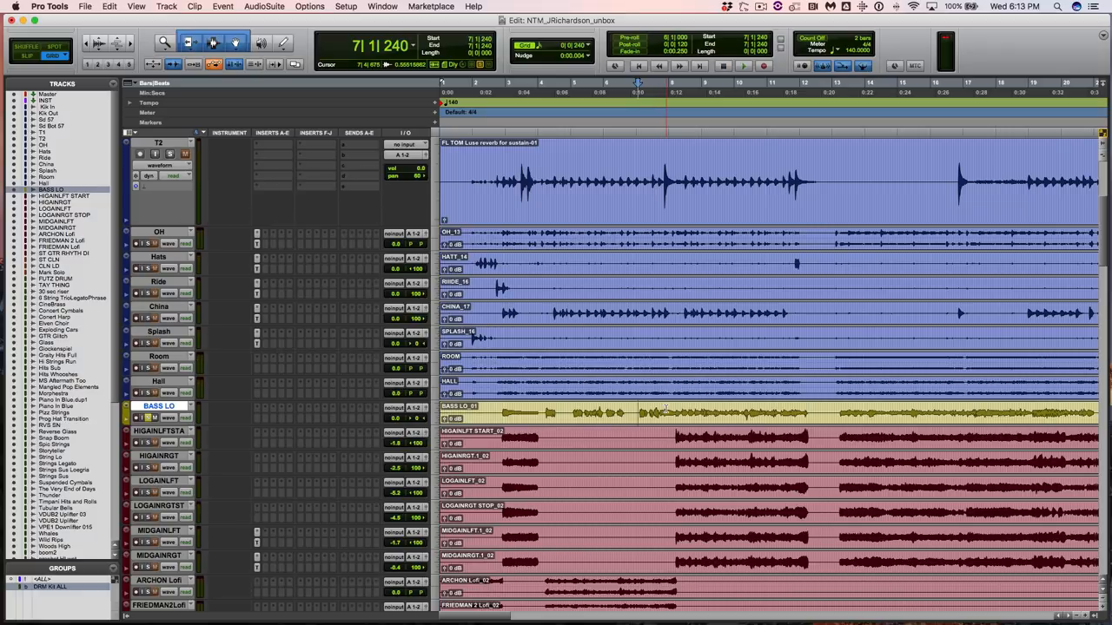
scroll(up, 3)
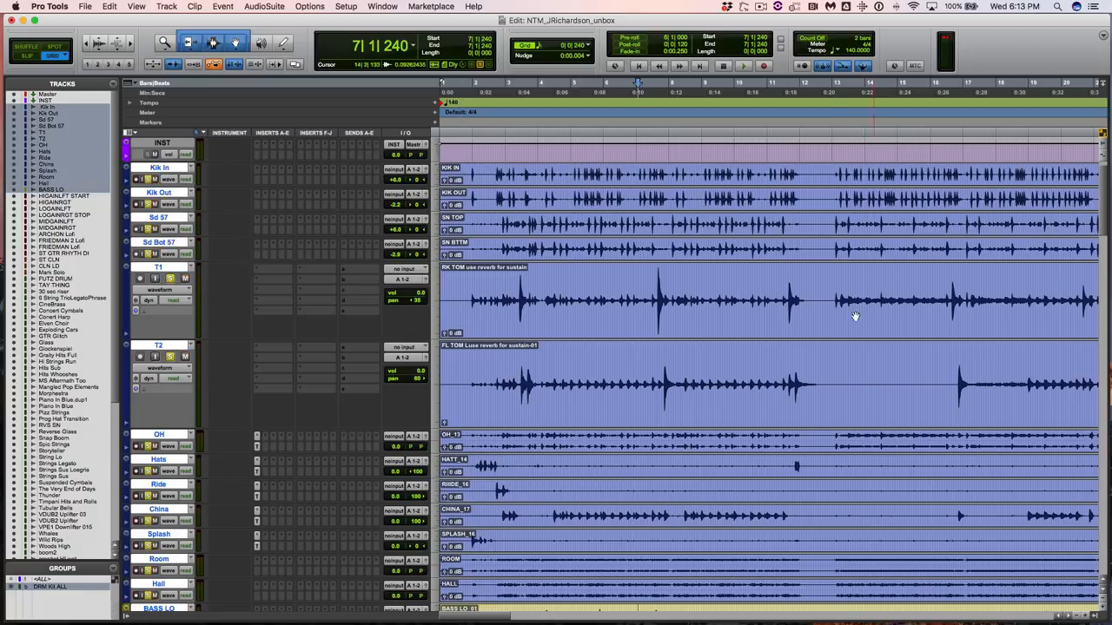
scroll(down, 3)
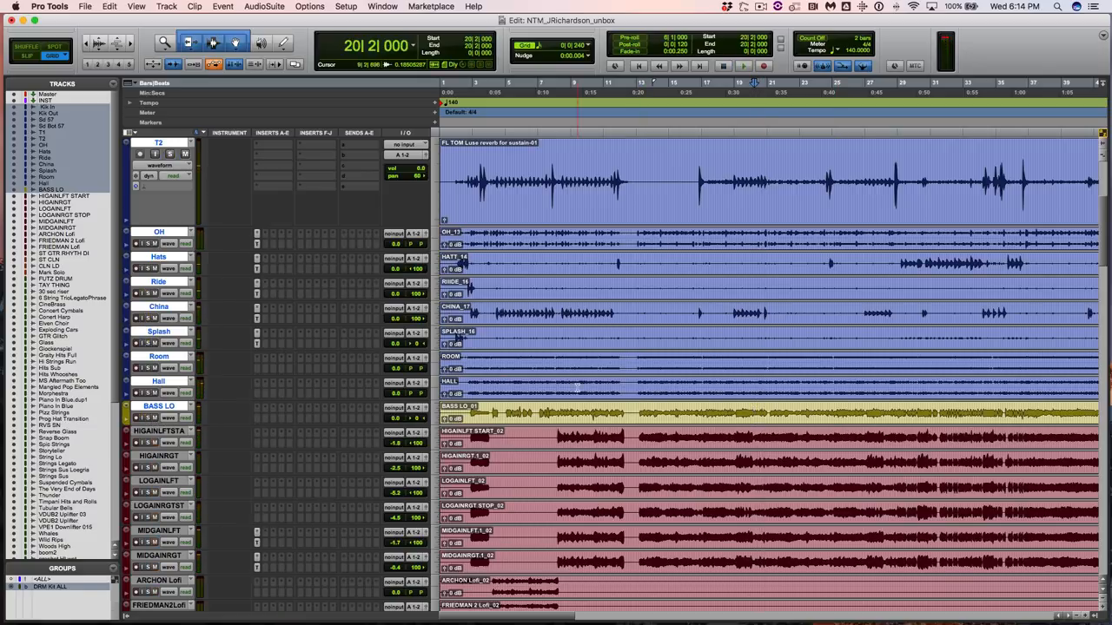
scroll(down, 3)
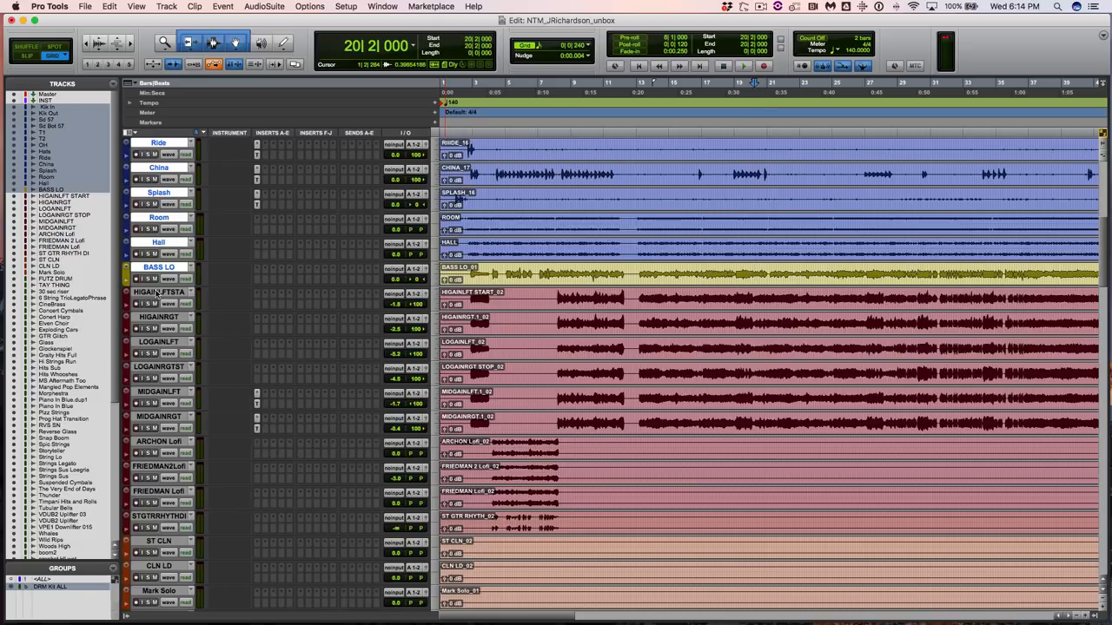
click(159, 292)
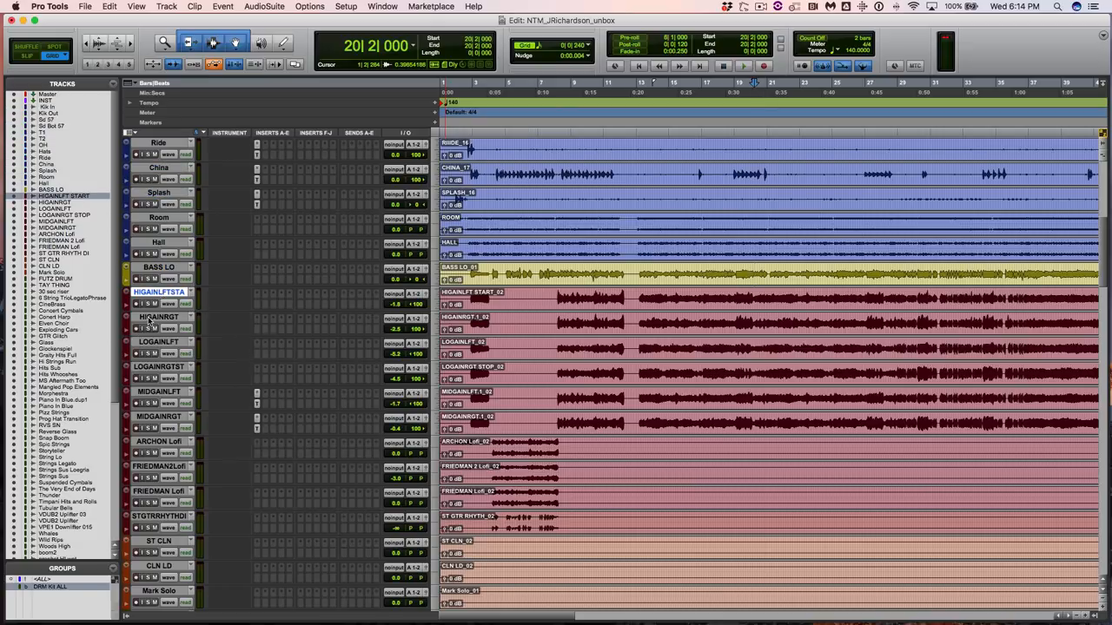
click(159, 341)
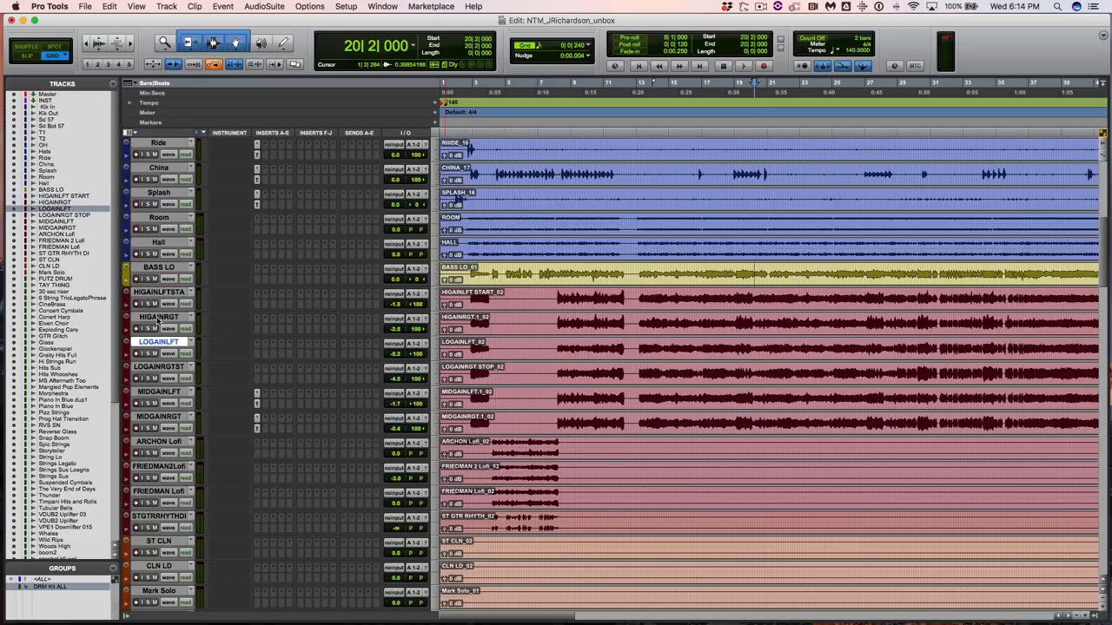
click(158, 316)
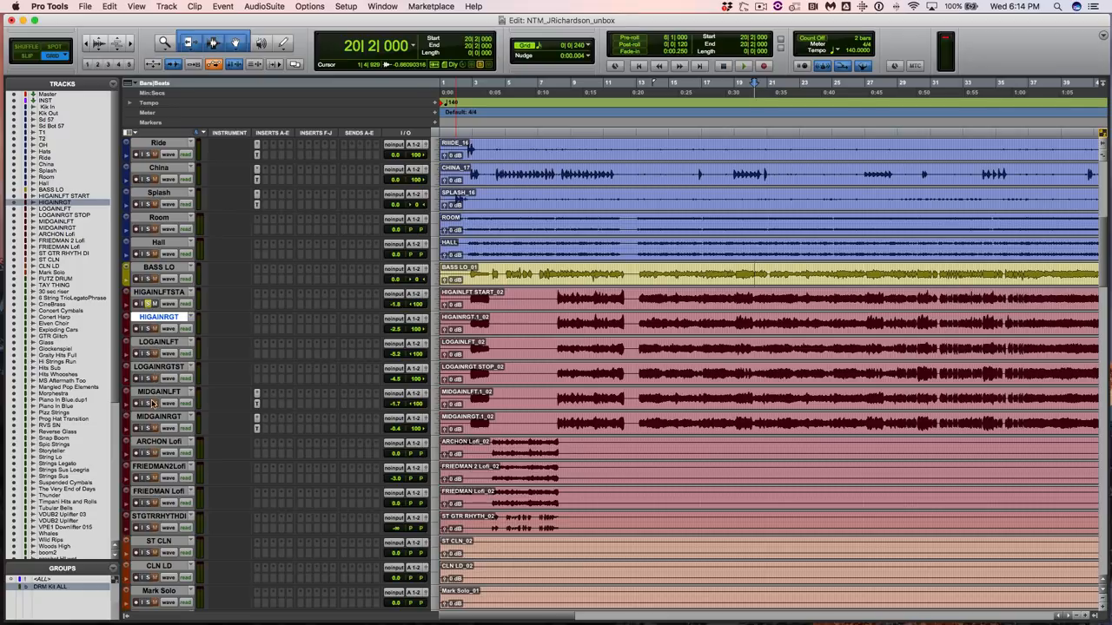
mouse_move(149, 376)
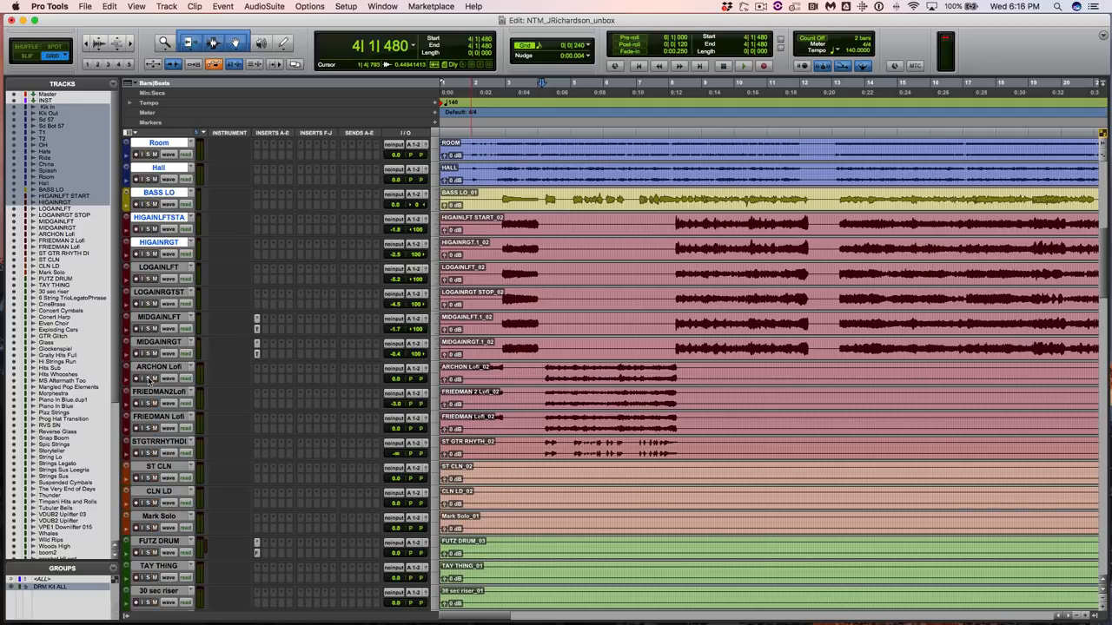
- Zoom out so the full guitar, clean, lead and synth clips fit on screen
click(152, 379)
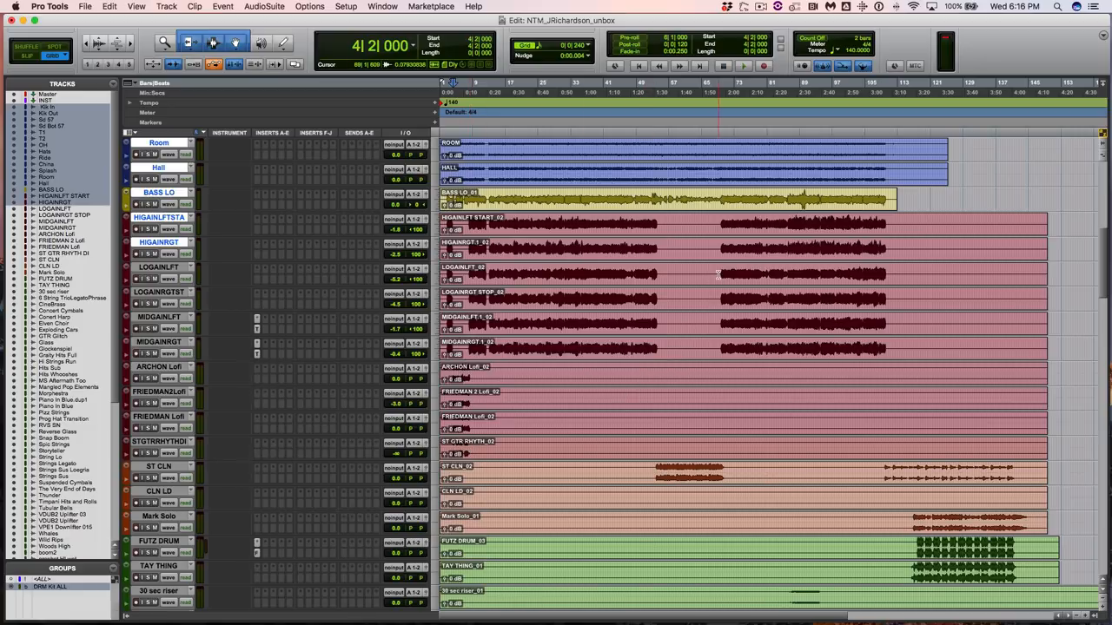
mouse_move(641, 380)
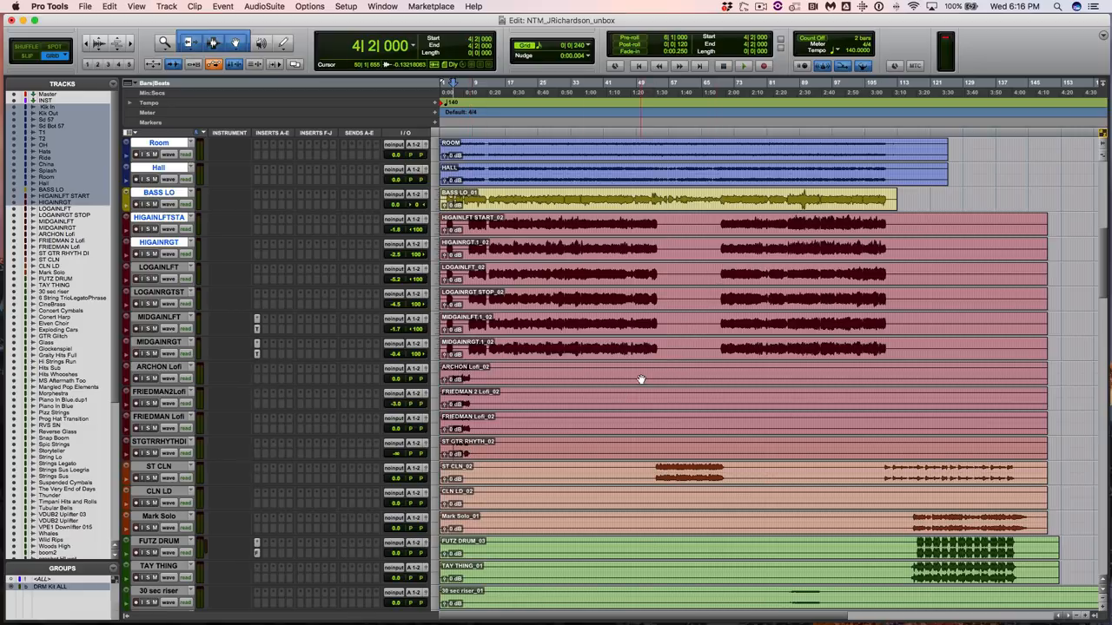
scroll(down, 3)
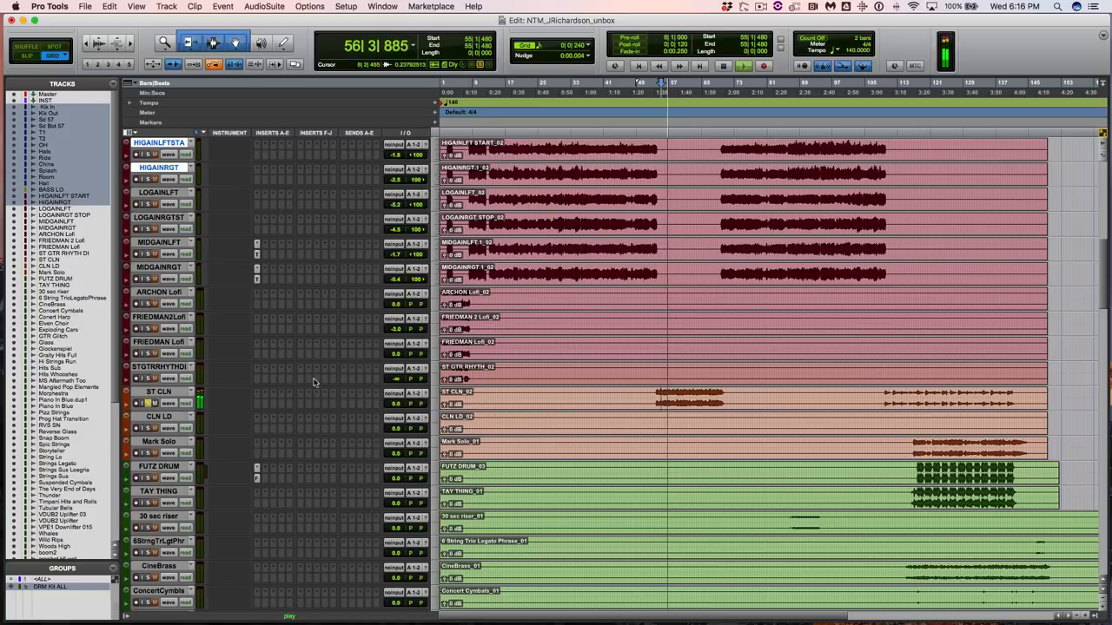
scroll(up, 3)
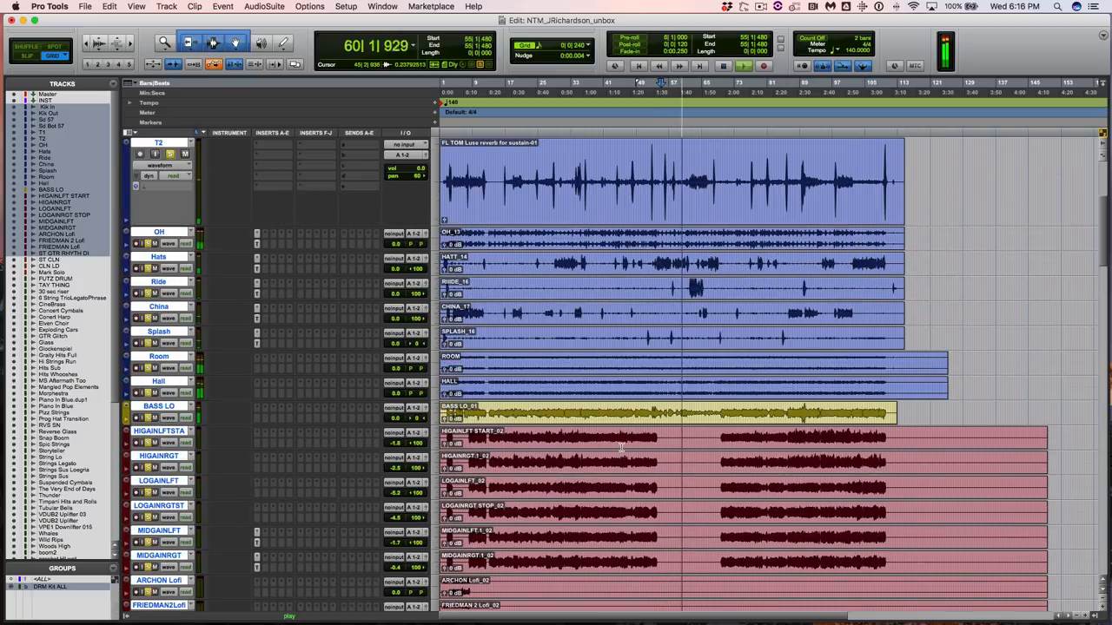
scroll(down, 3)
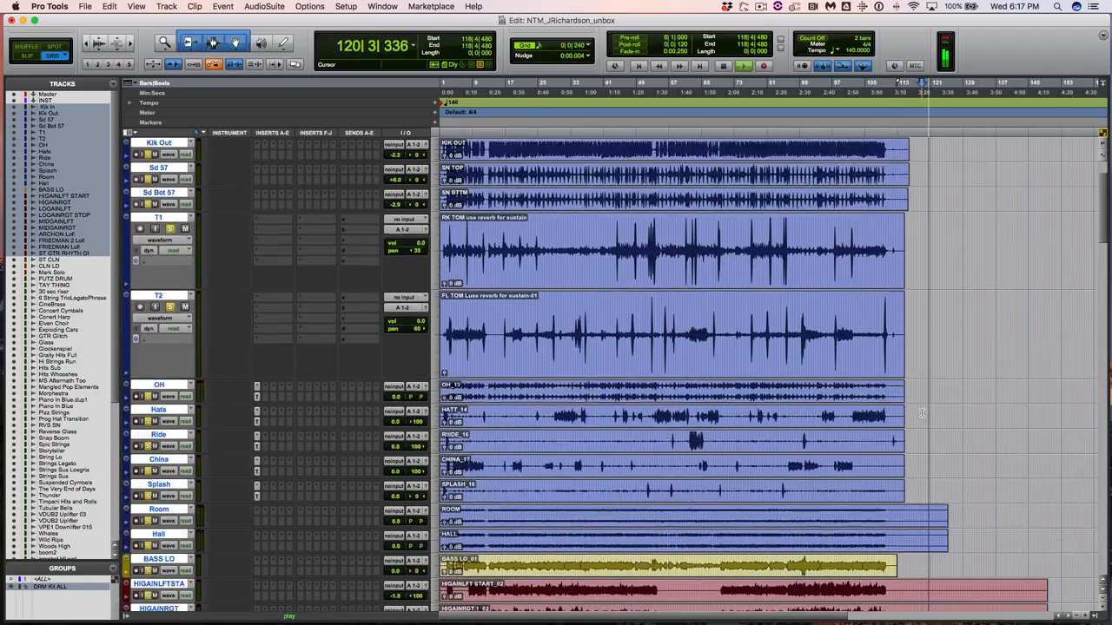
scroll(down, 3)
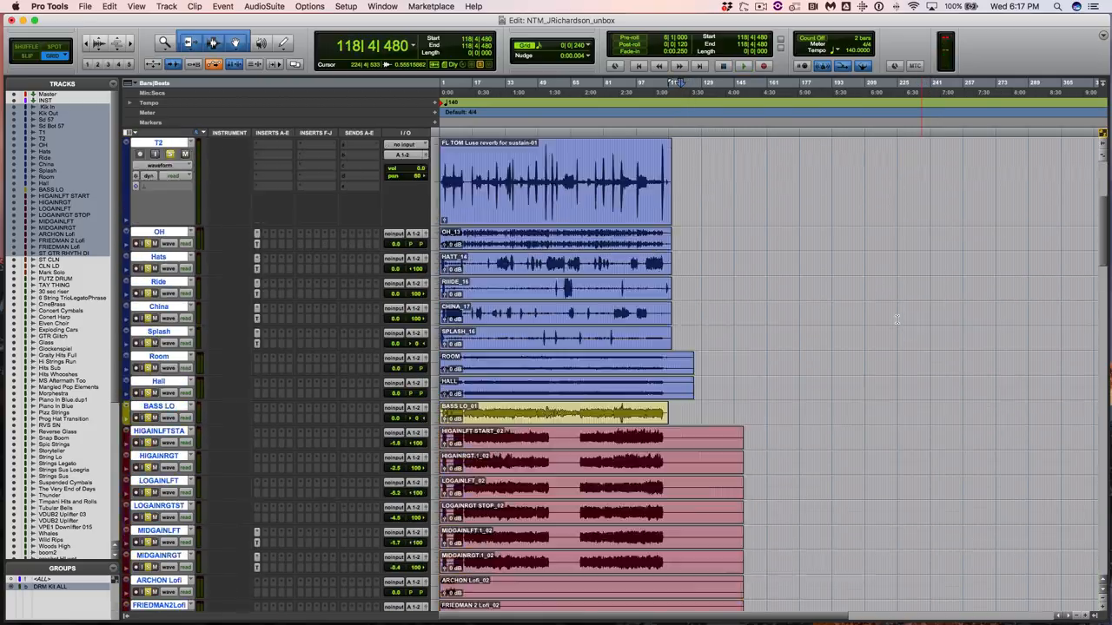
scroll(down, 3)
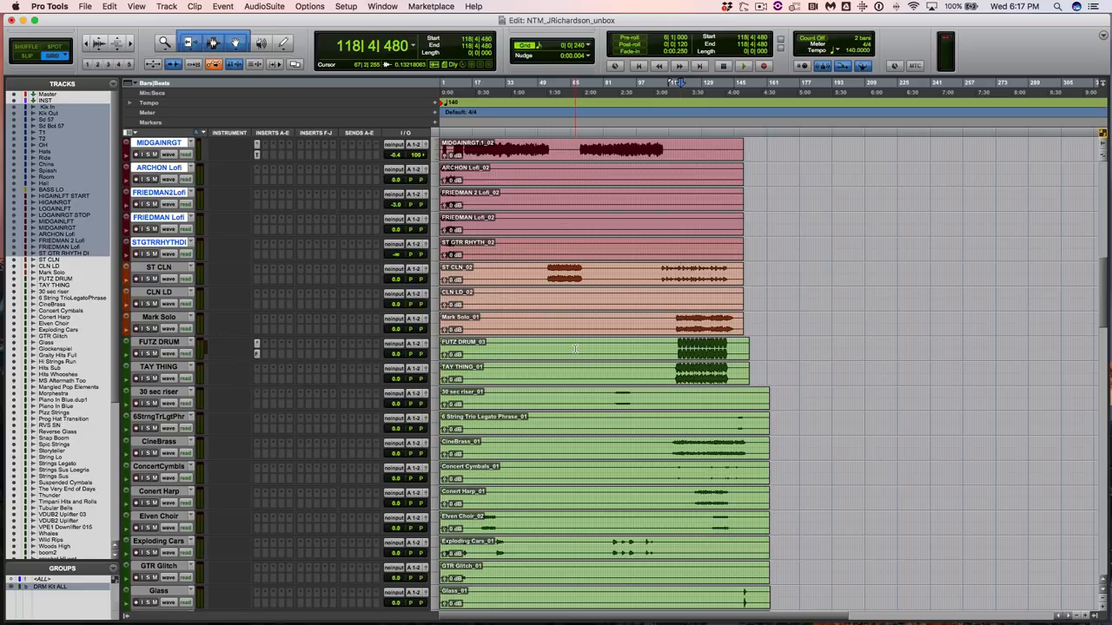
scroll(down, 3)
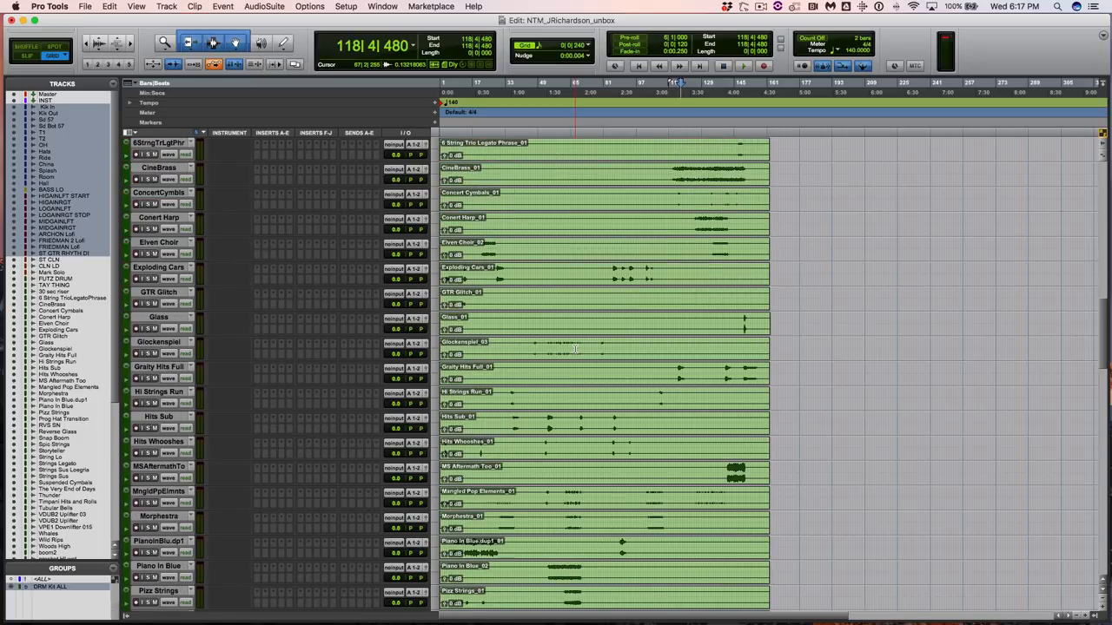
scroll(down, 3)
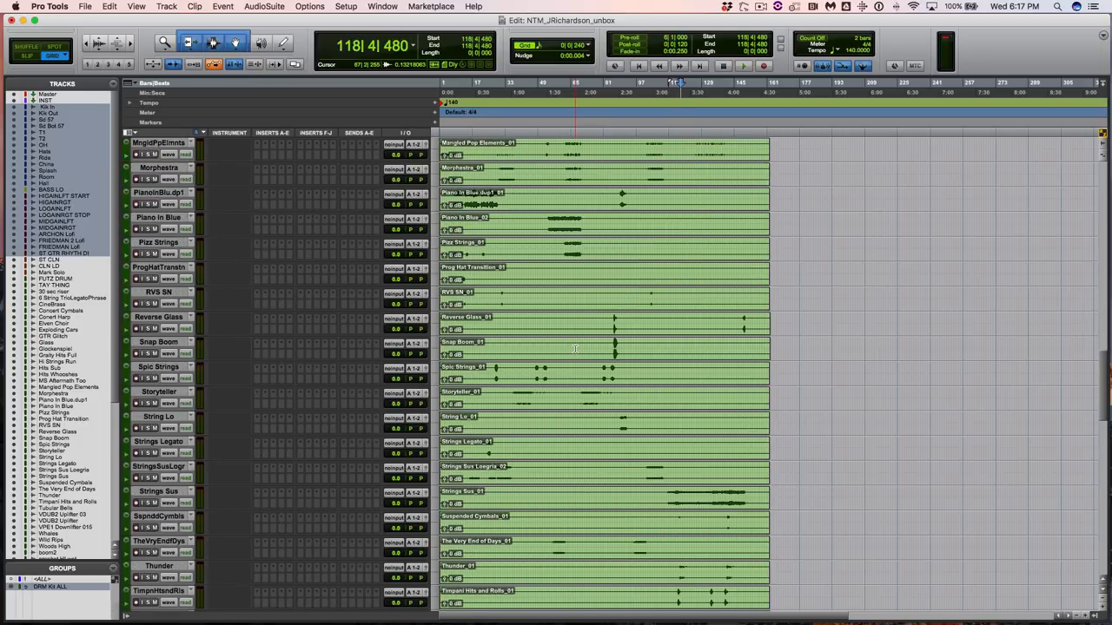
scroll(down, 3)
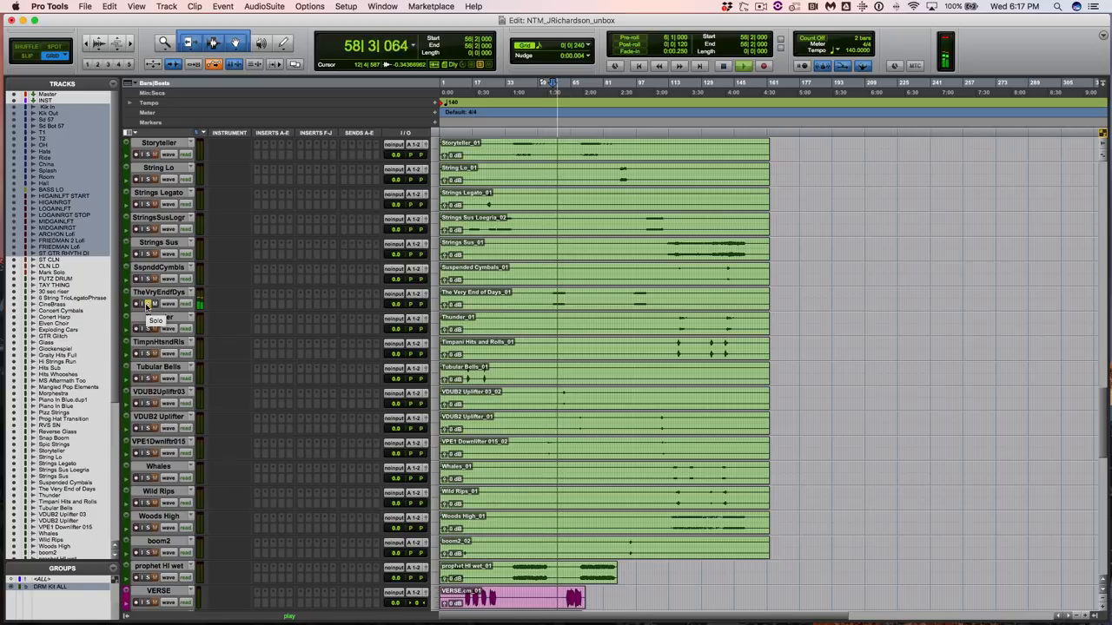
click(155, 304)
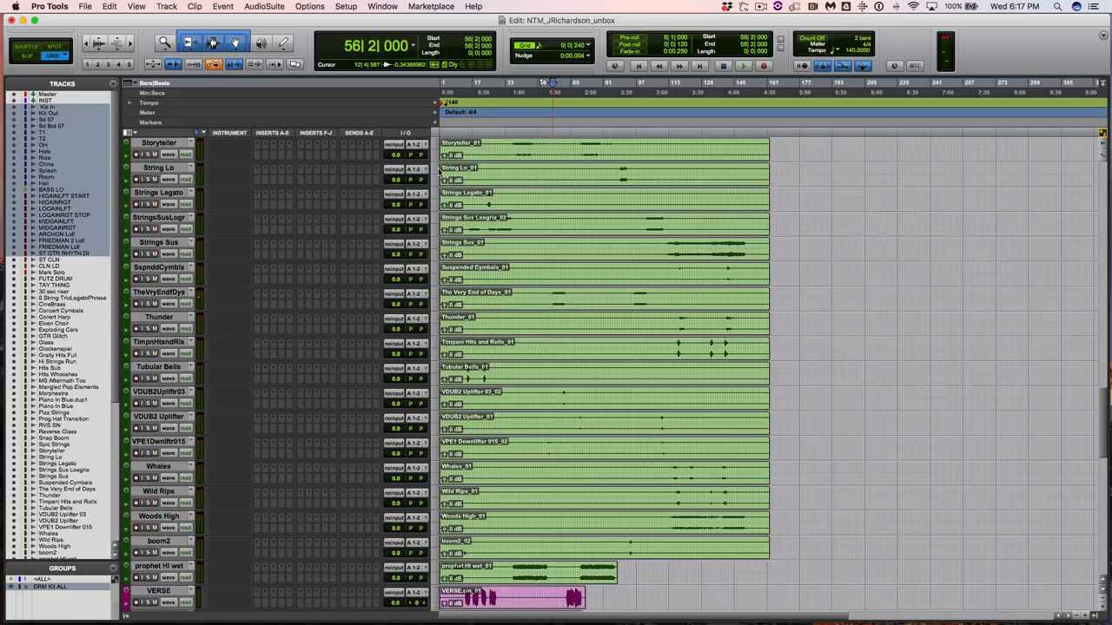
click(512, 83)
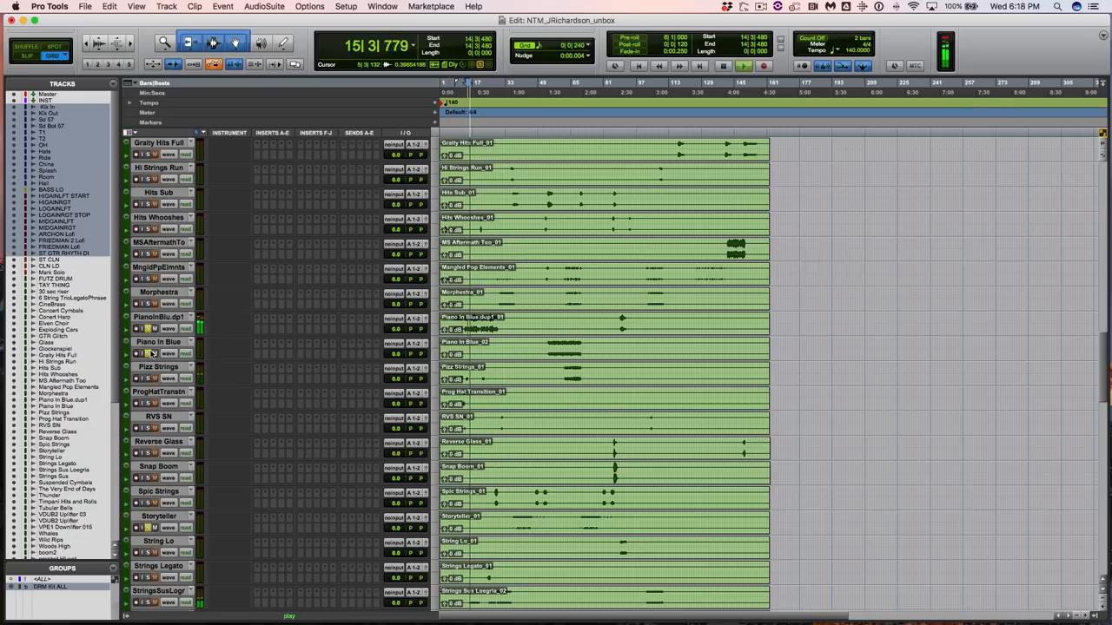
scroll(up, 3)
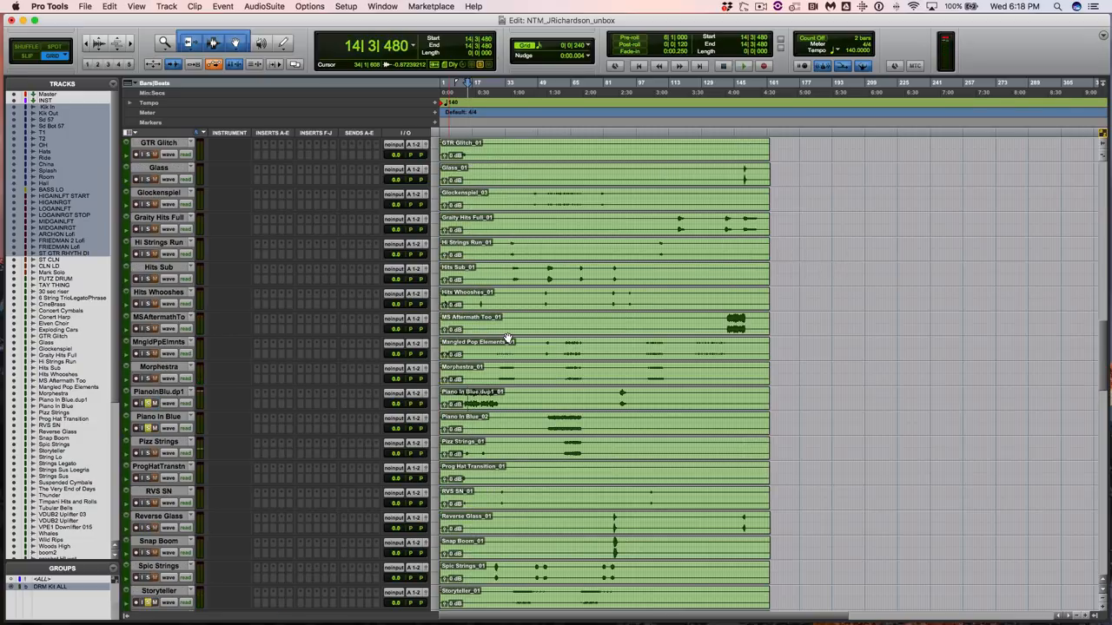
scroll(up, 3)
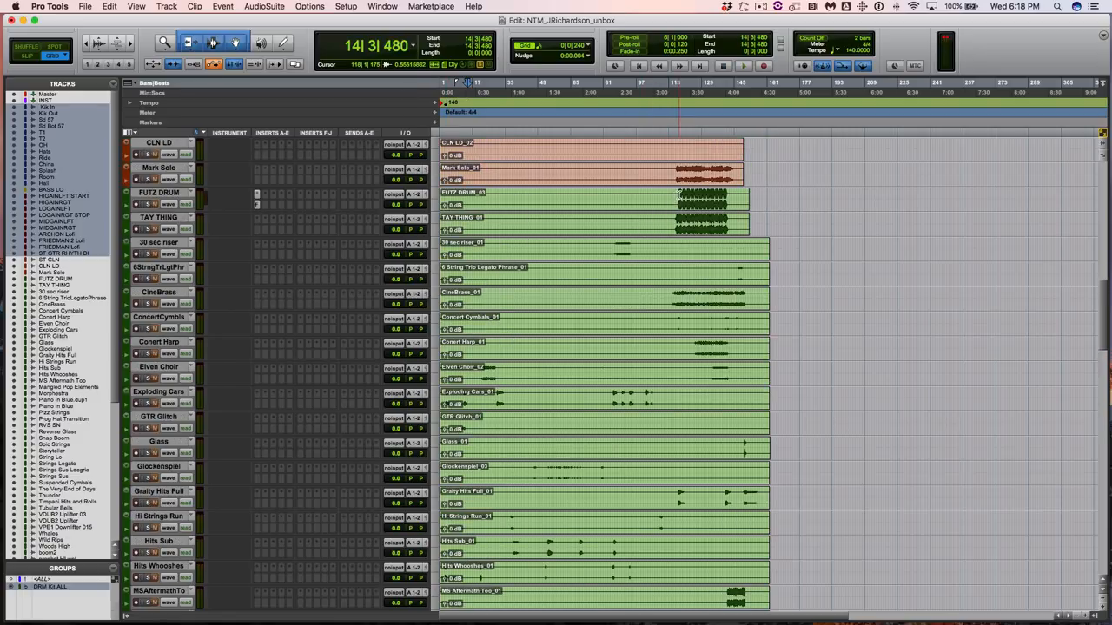
- Select FUTZ DRUM through the last orchestral track and scroll through them
click(677, 83)
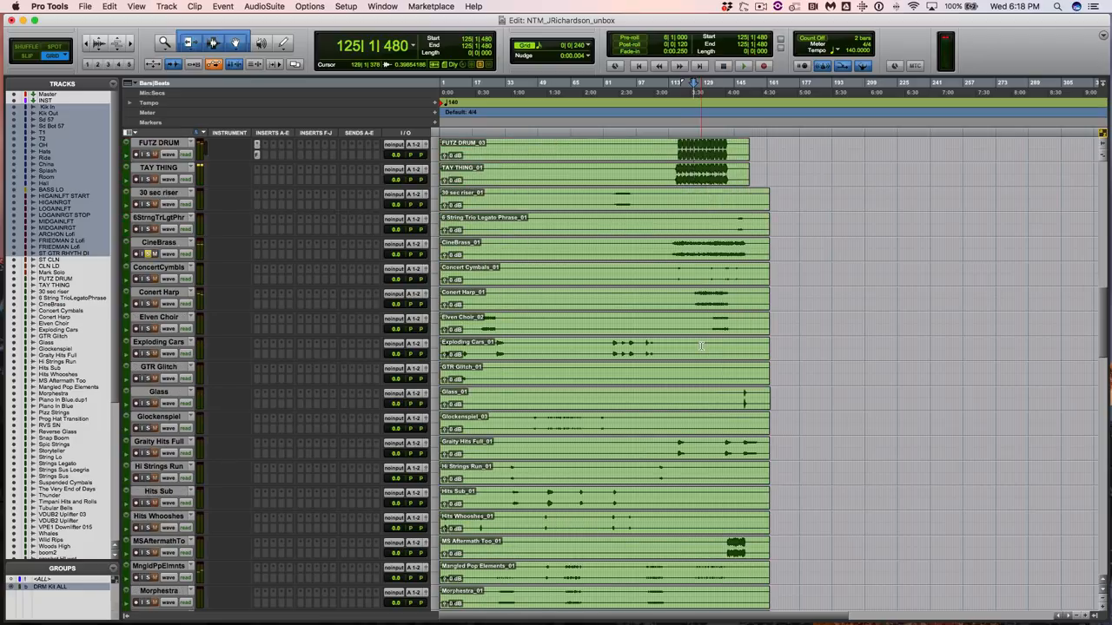
scroll(down, 3)
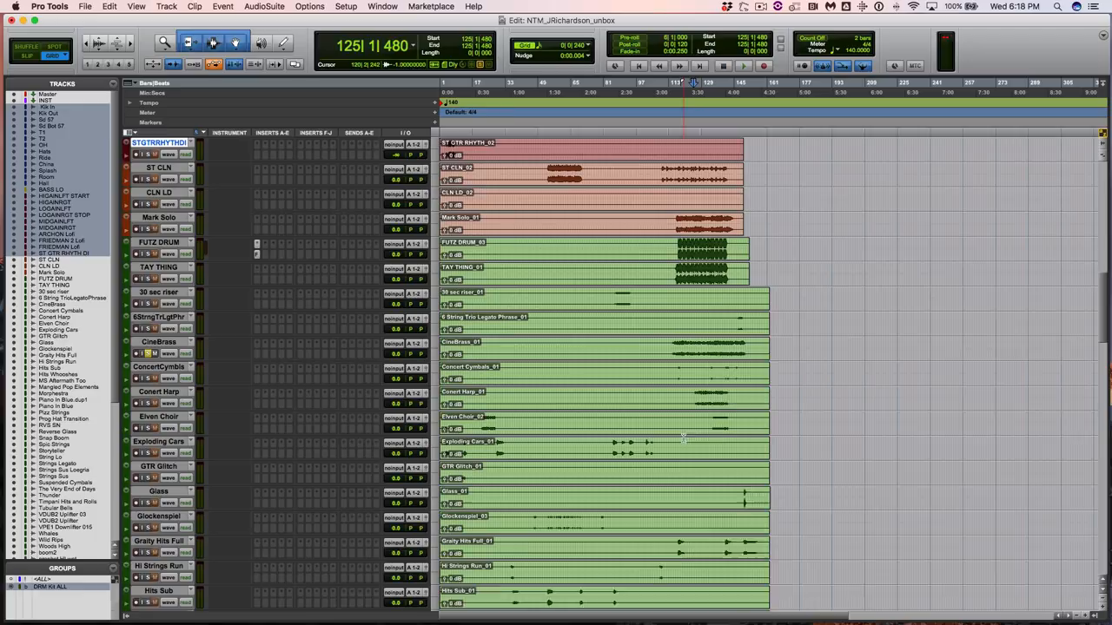
scroll(down, 3)
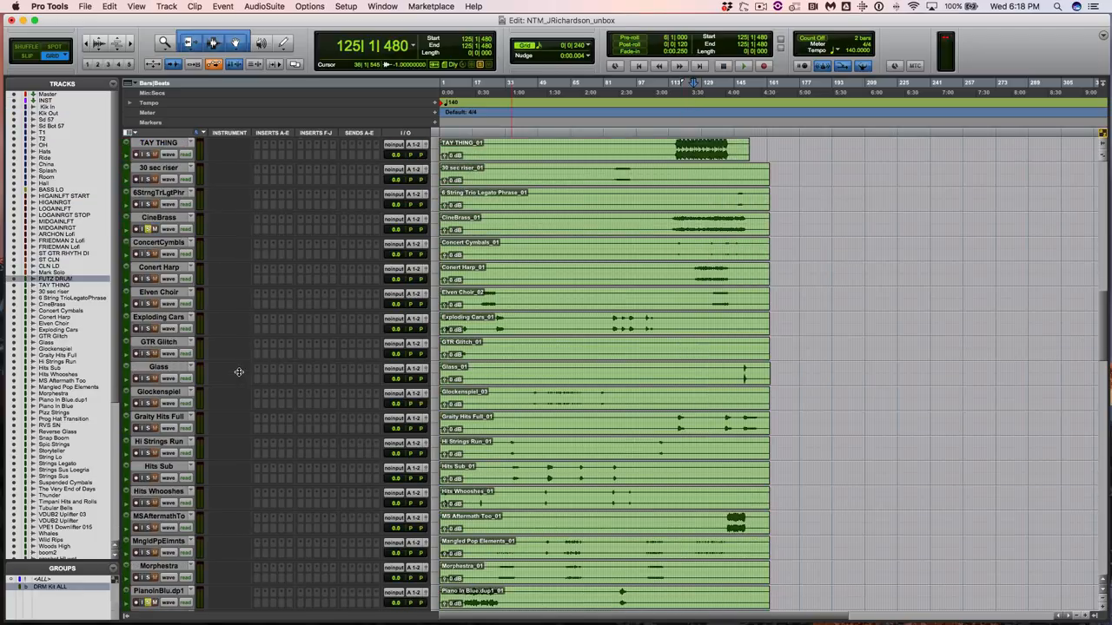
scroll(down, 3)
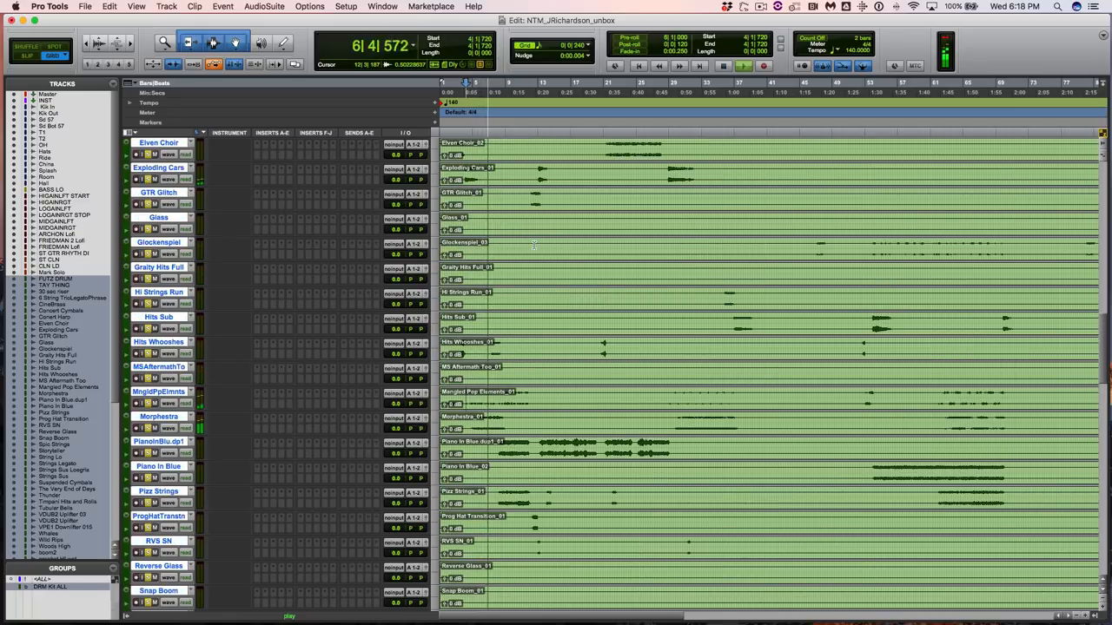
scroll(down, 3)
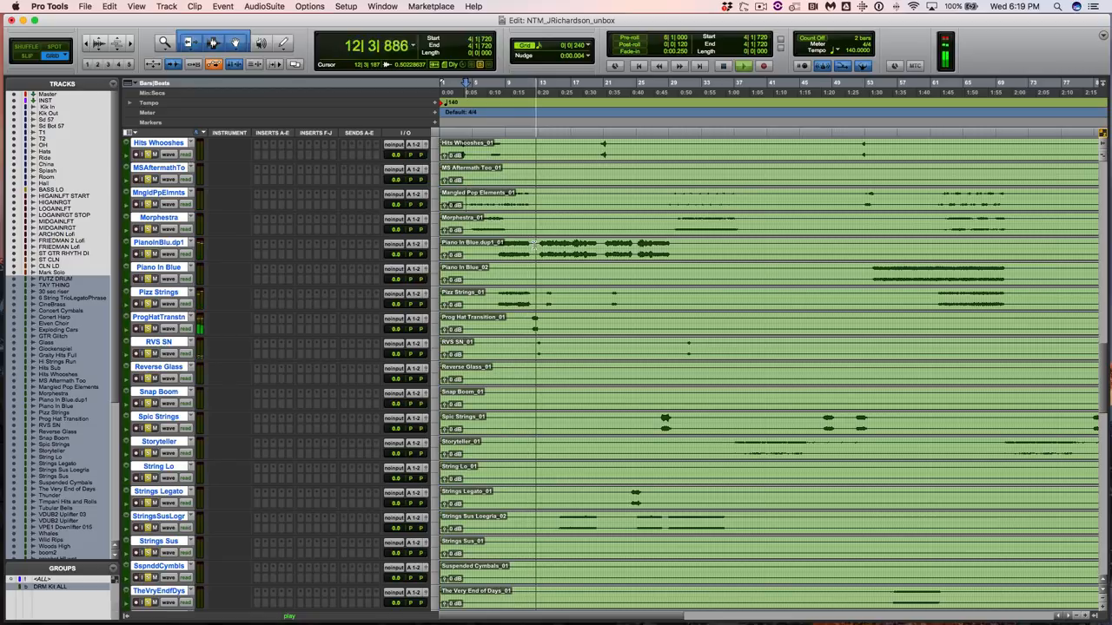
scroll(down, 3)
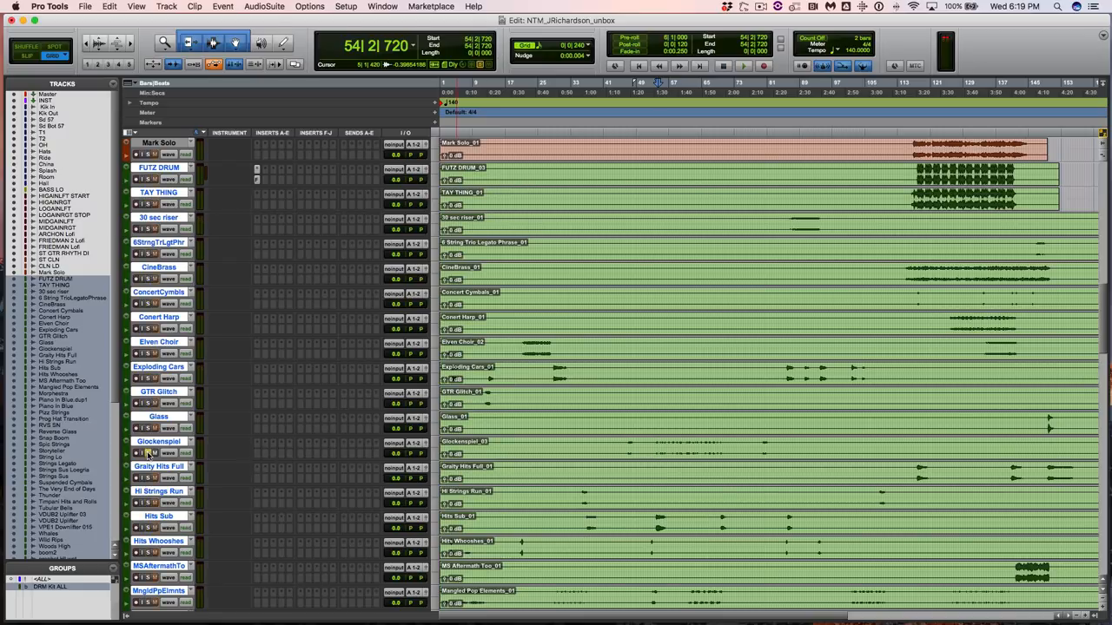
click(743, 65)
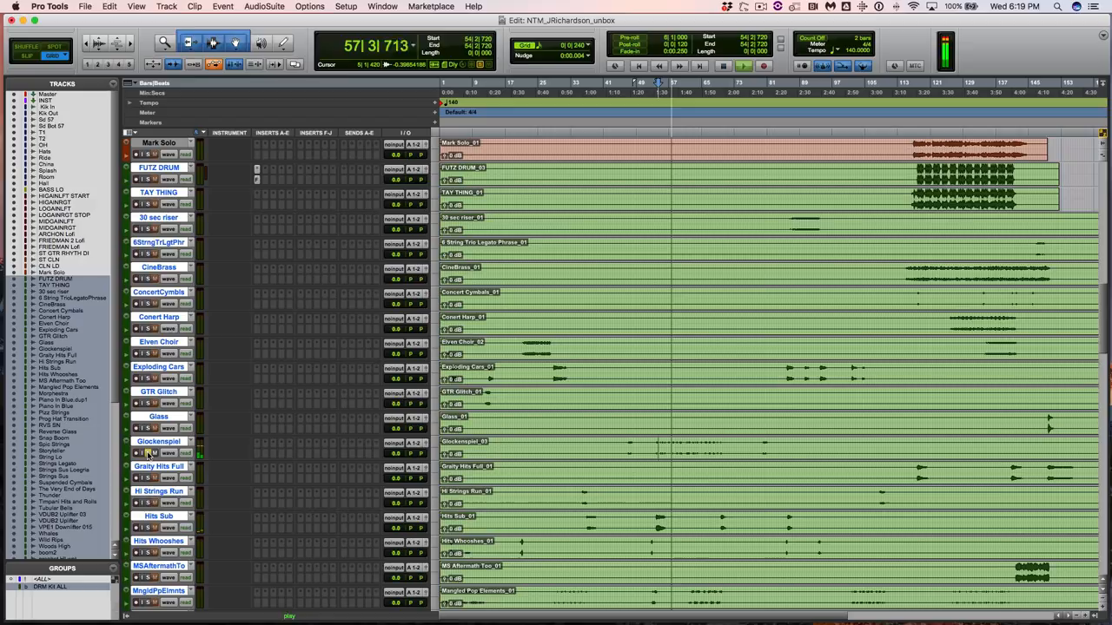
scroll(up, 3)
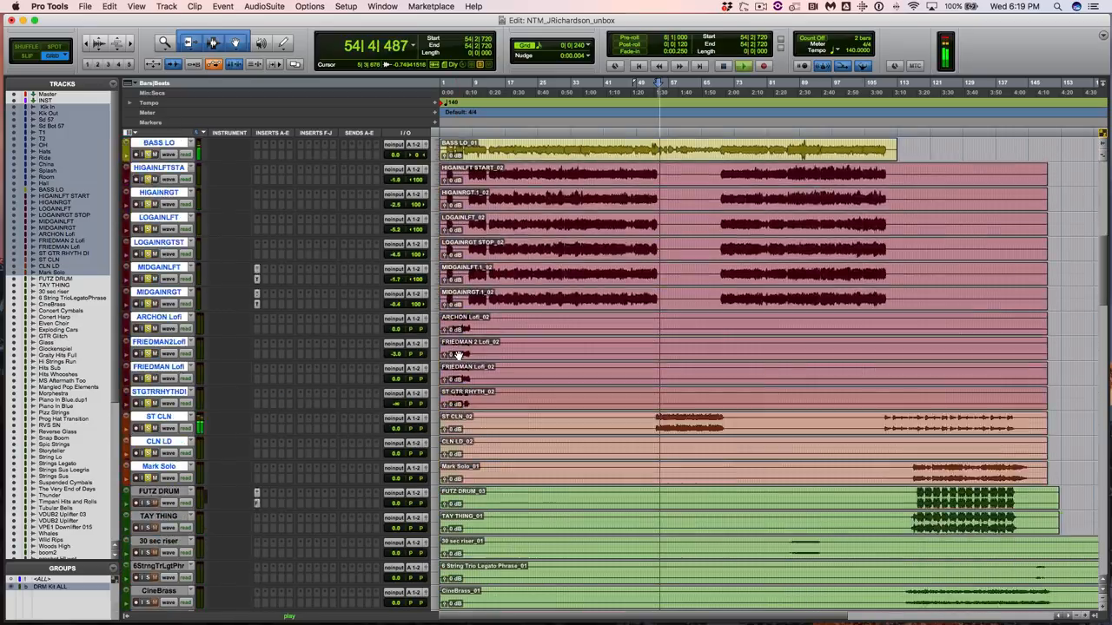
scroll(down, 3)
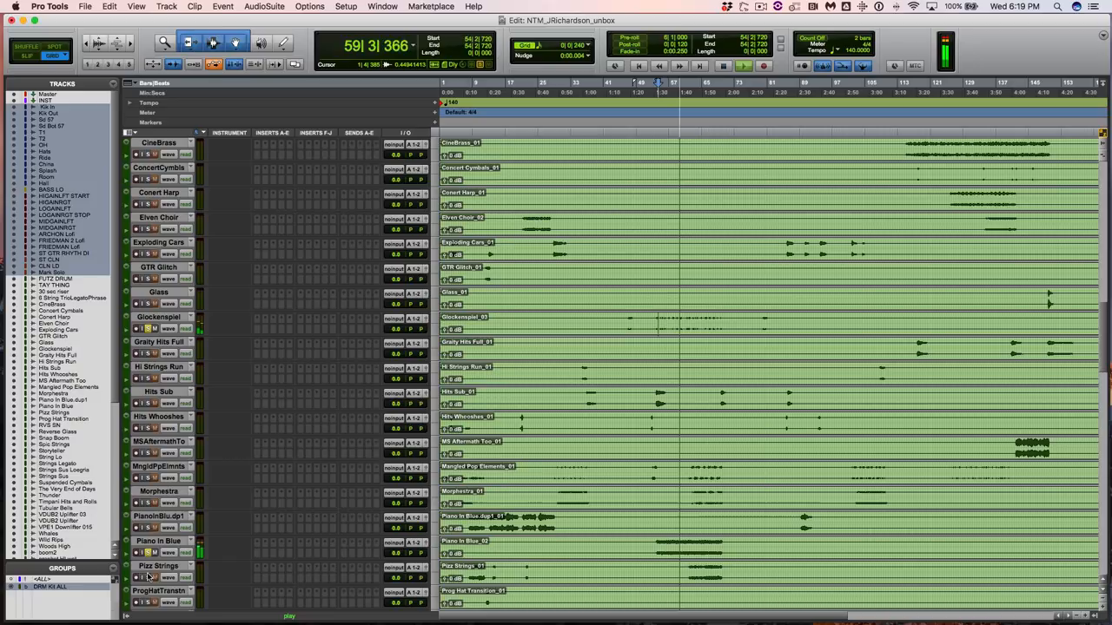
scroll(down, 3)
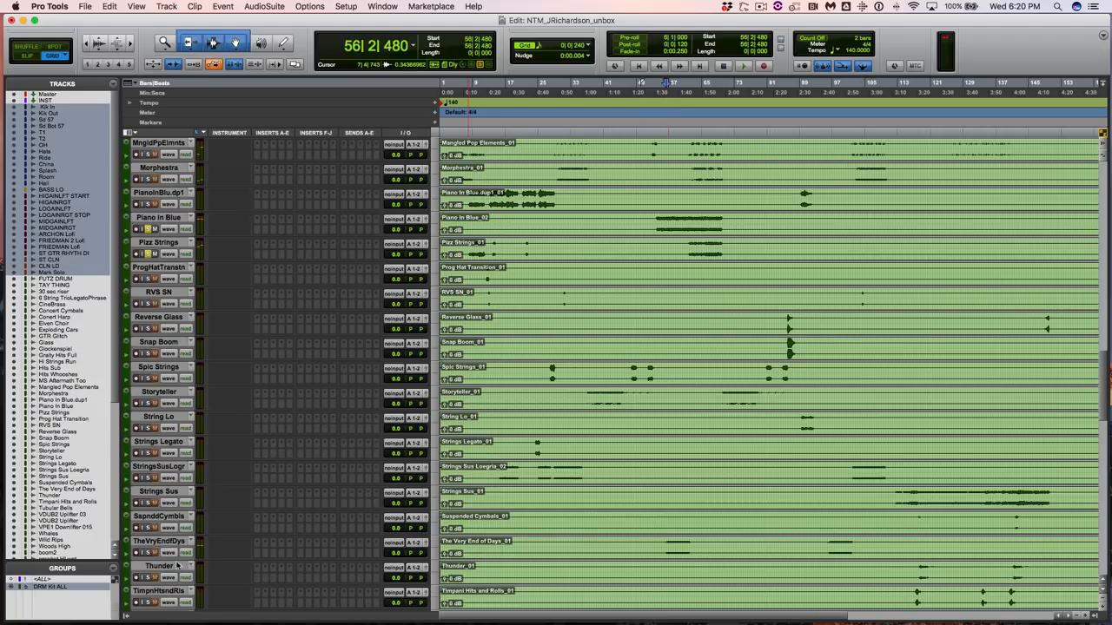
scroll(down, 3)
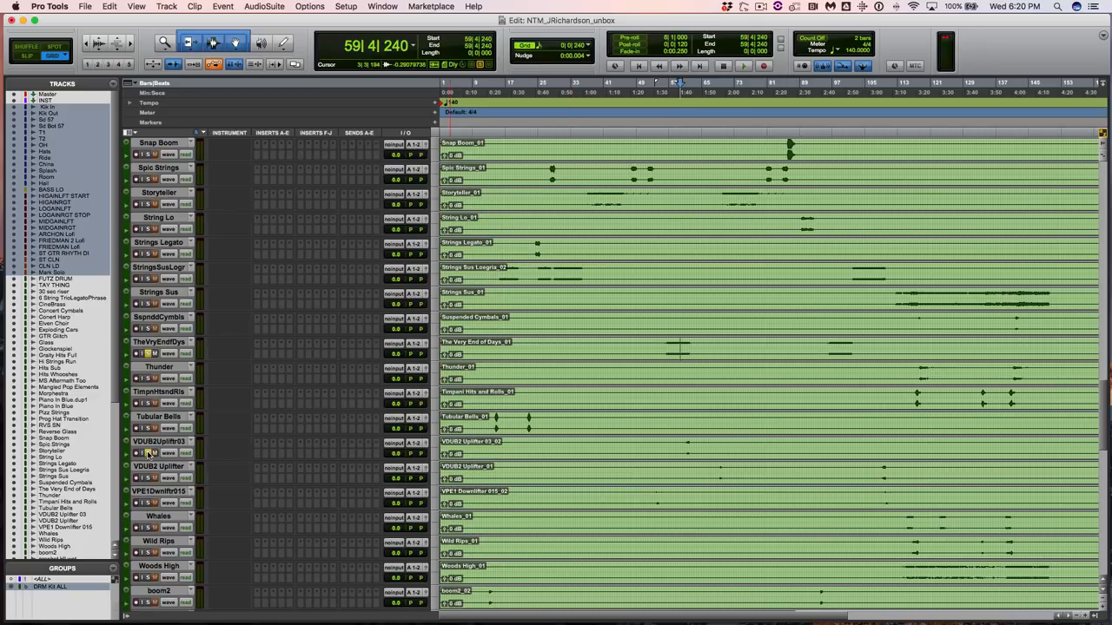
click(743, 66)
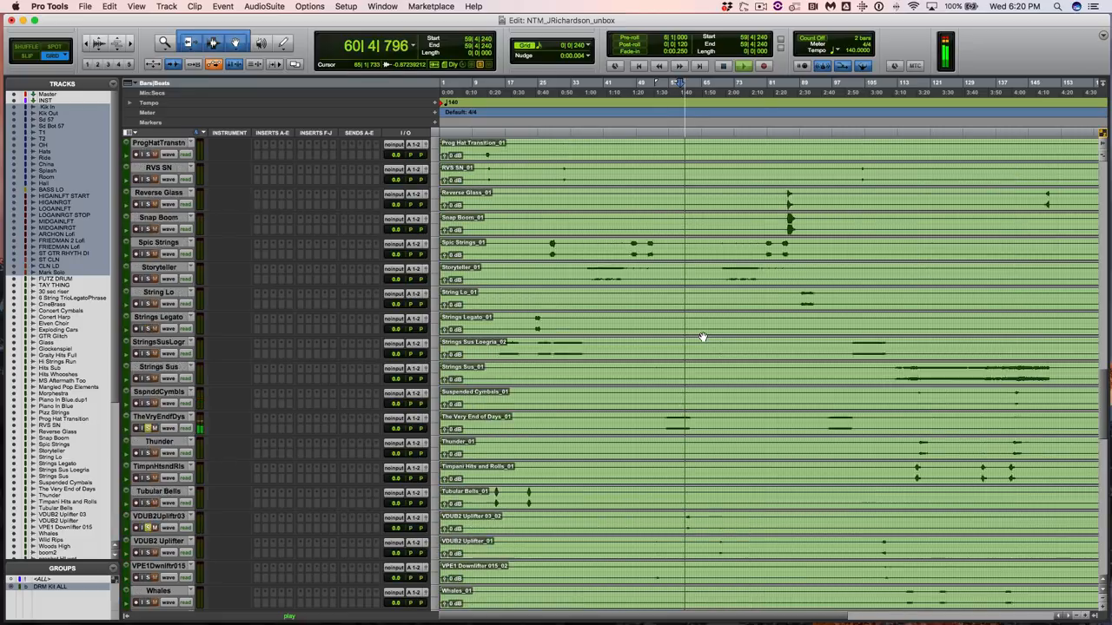
scroll(up, 3)
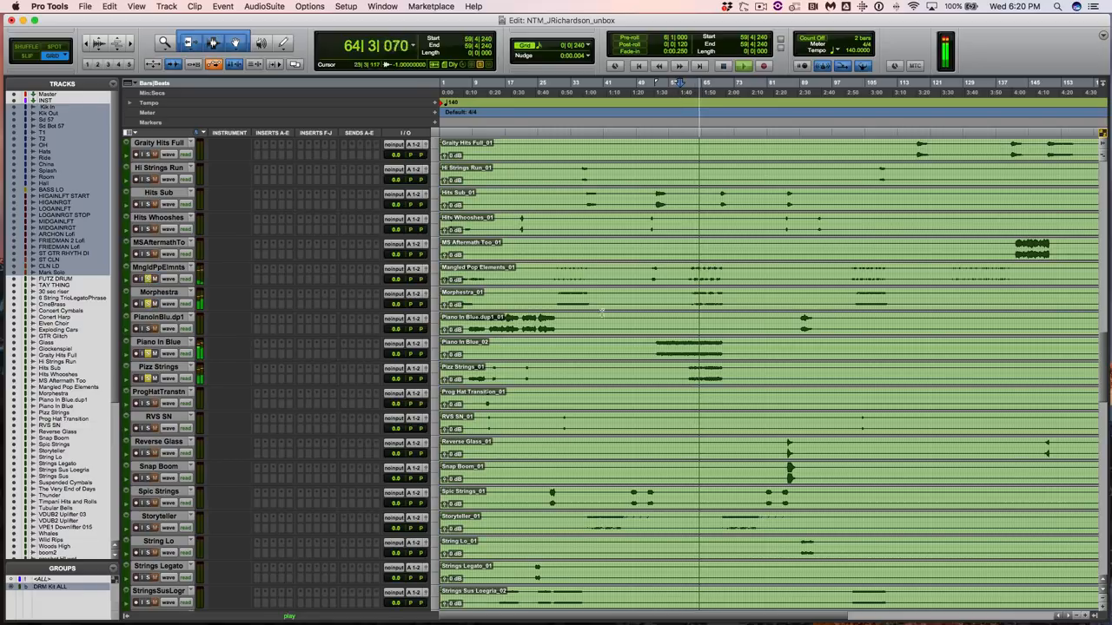
scroll(up, 3)
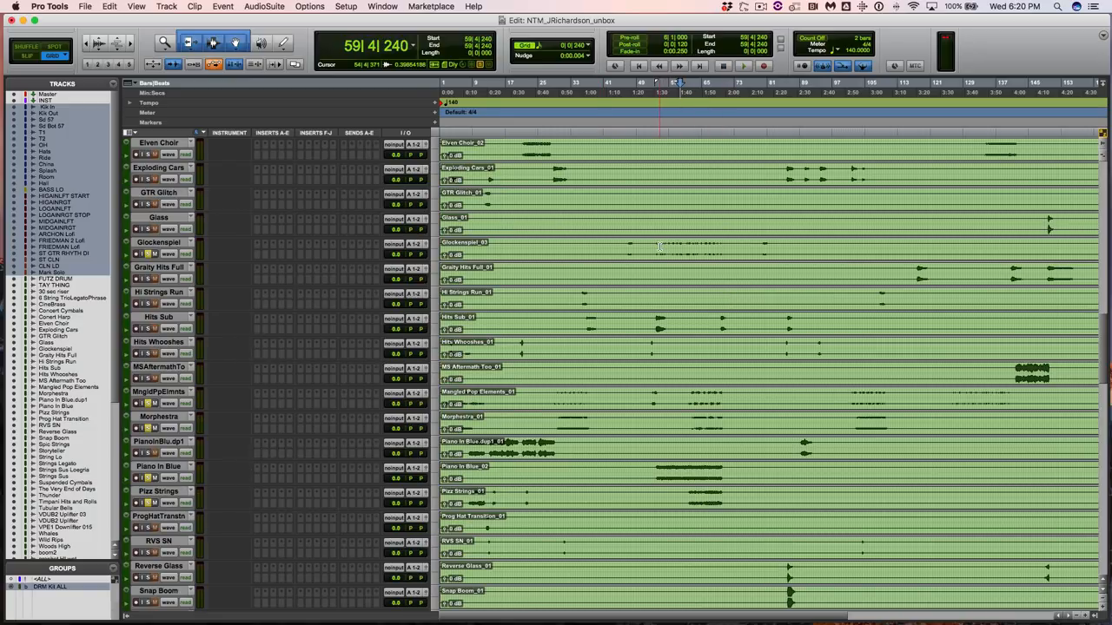
scroll(down, 3)
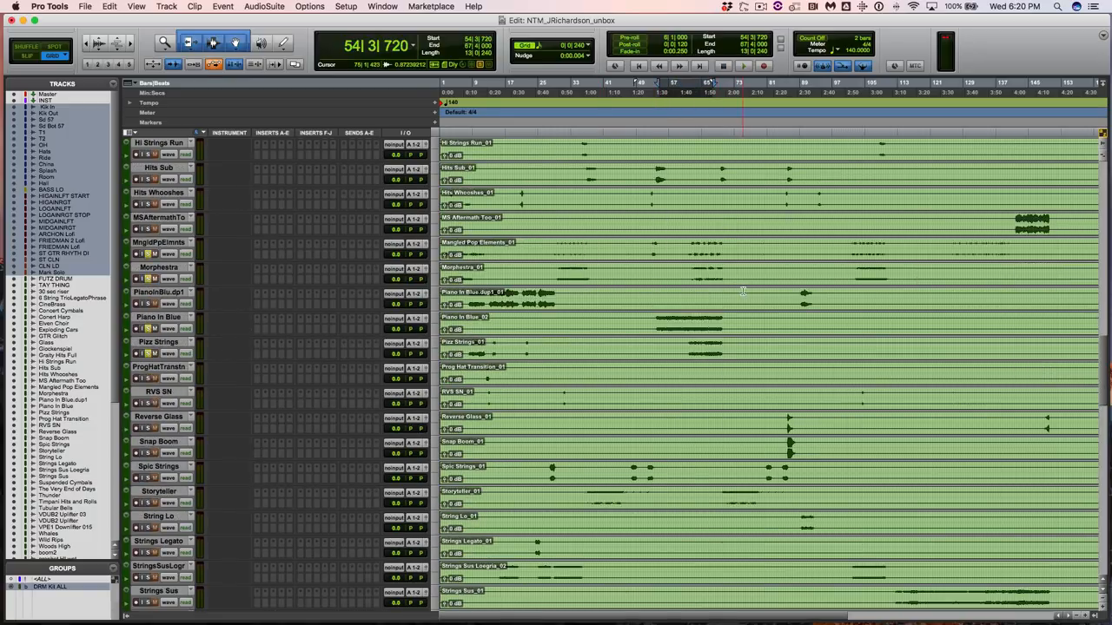
scroll(down, 3)
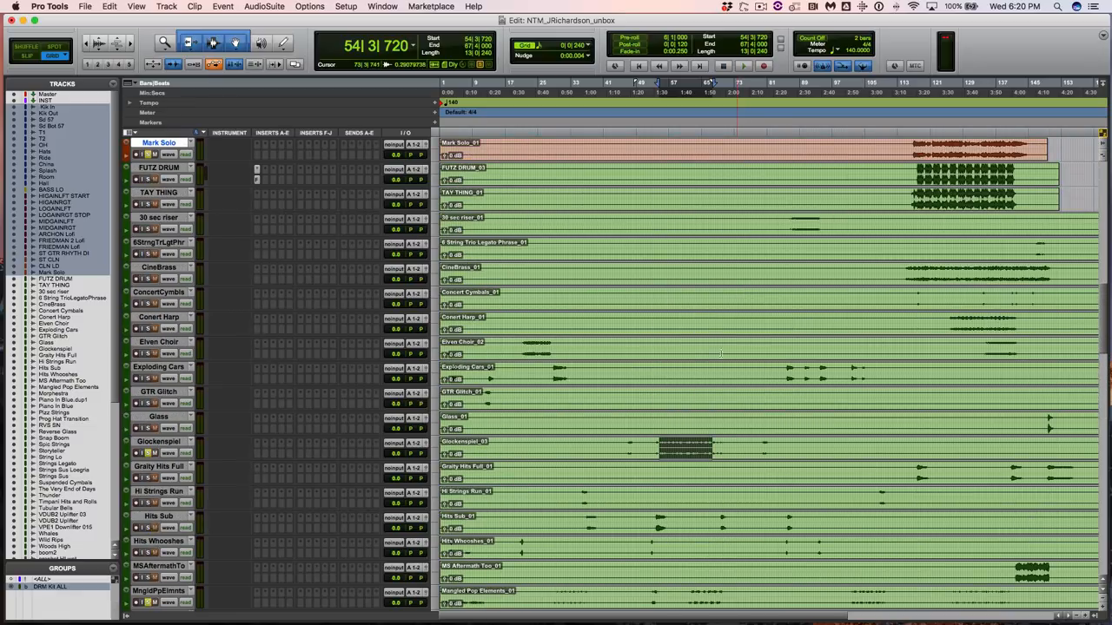
- Move Mangled Pop Elements through Hits Whooshes, including Piano In Blue, below Glockenspiel
scroll(down, 3)
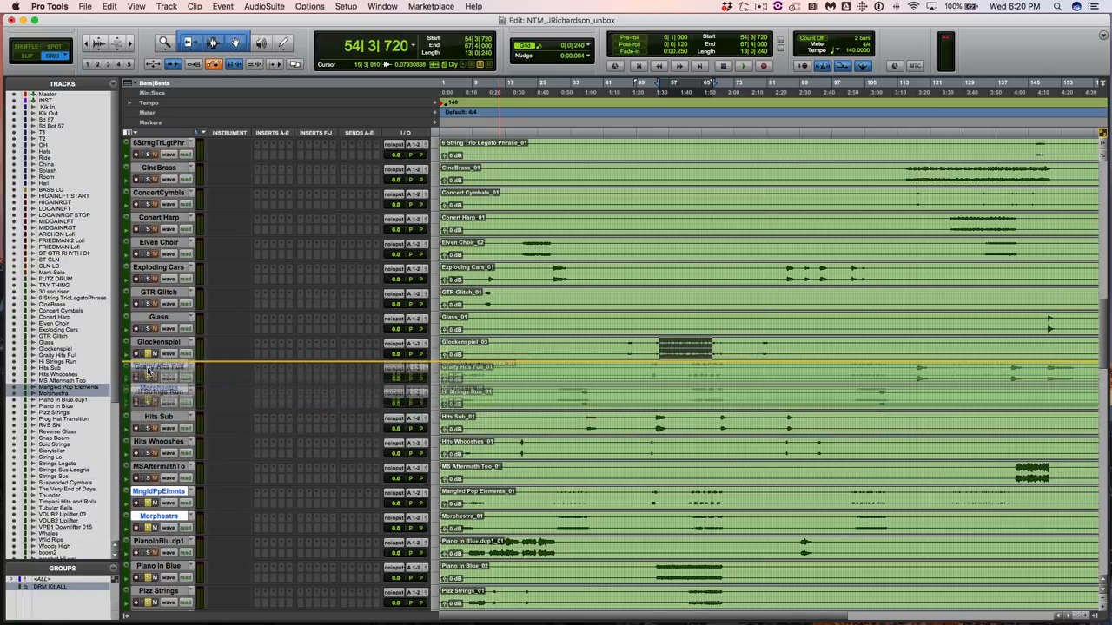
scroll(down, 3)
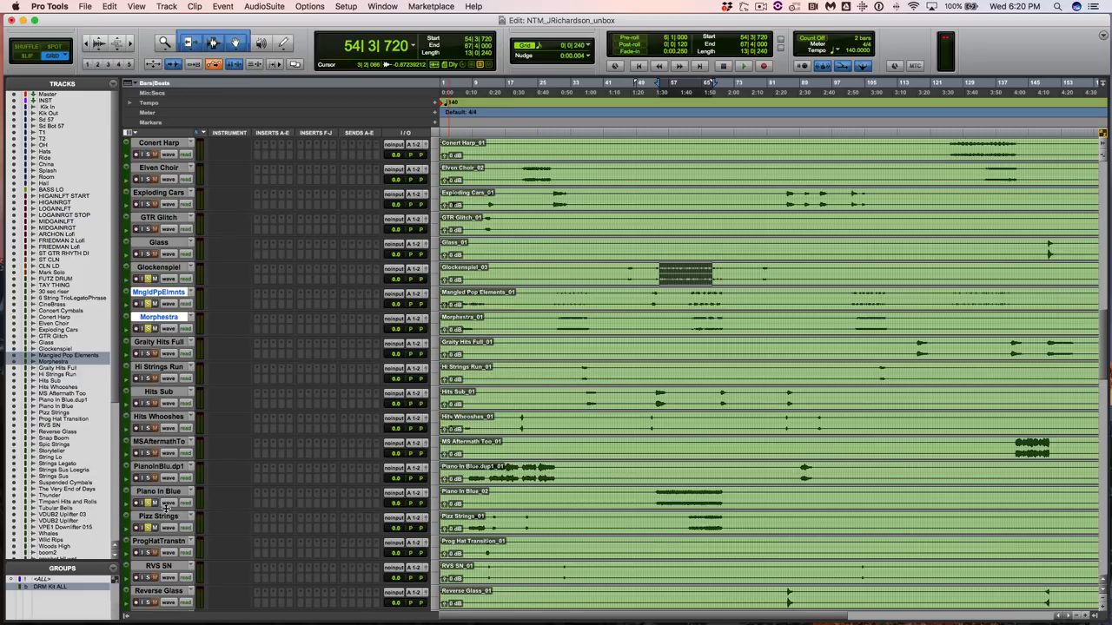
click(158, 490)
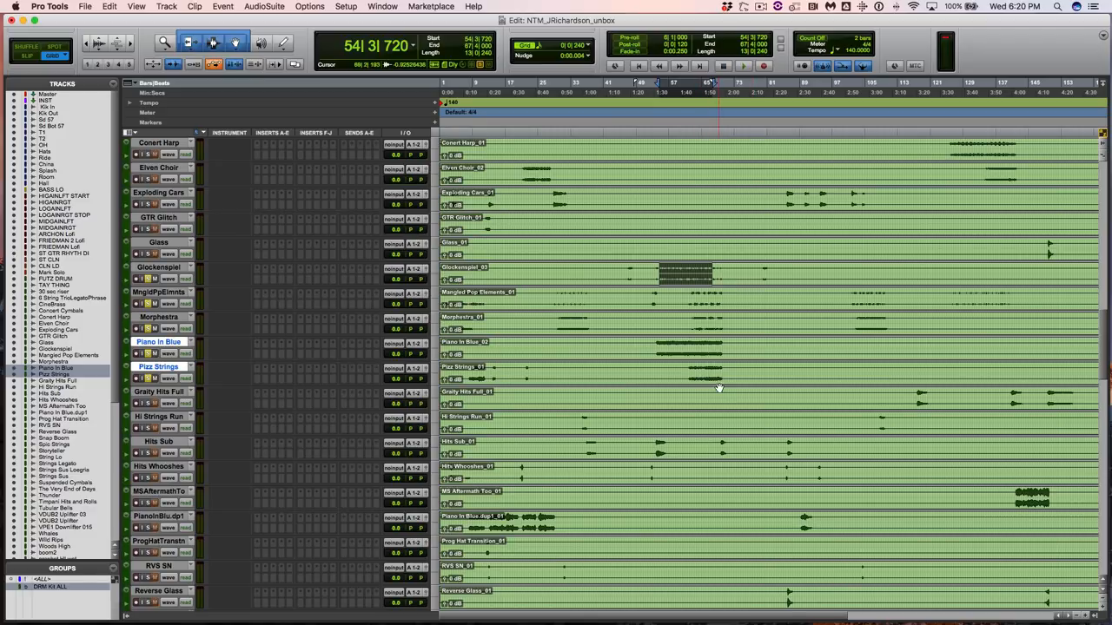
scroll(down, 3)
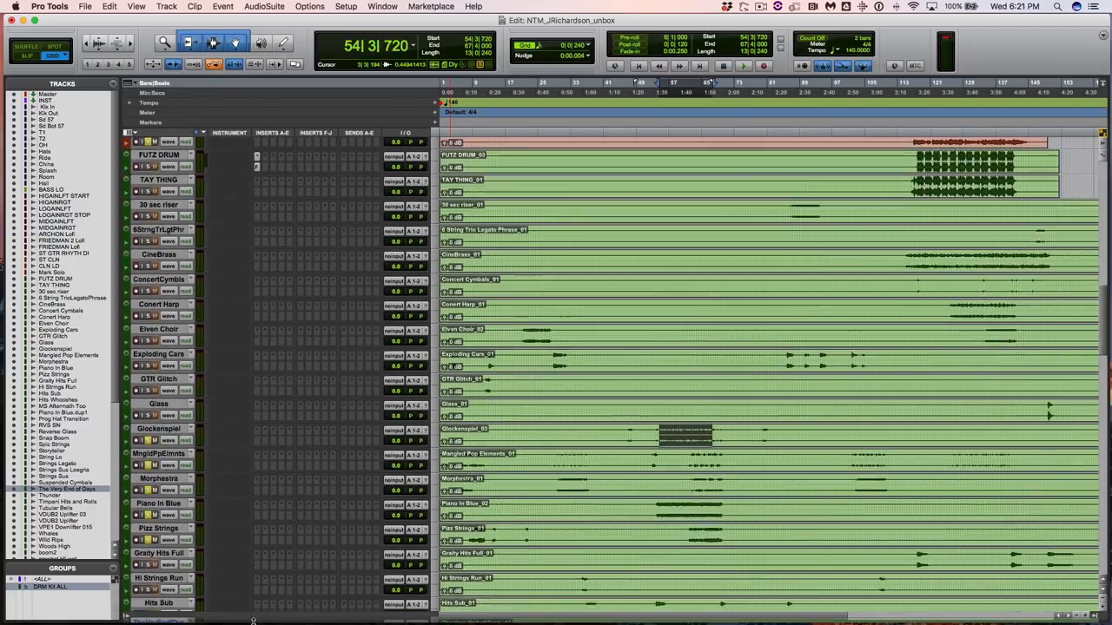
scroll(down, 3)
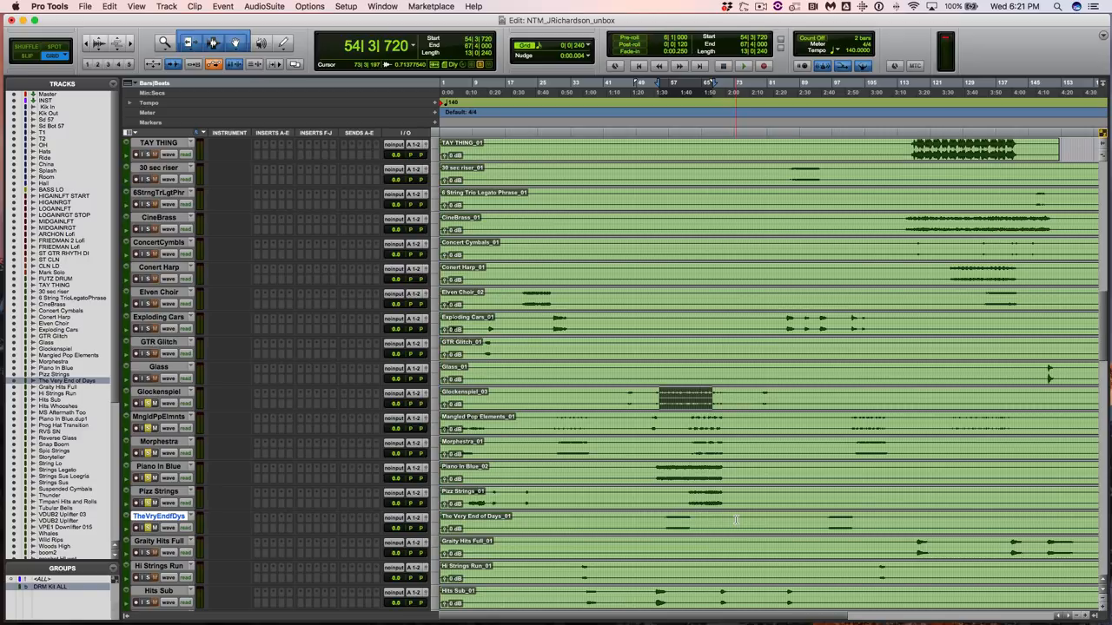
scroll(down, 3)
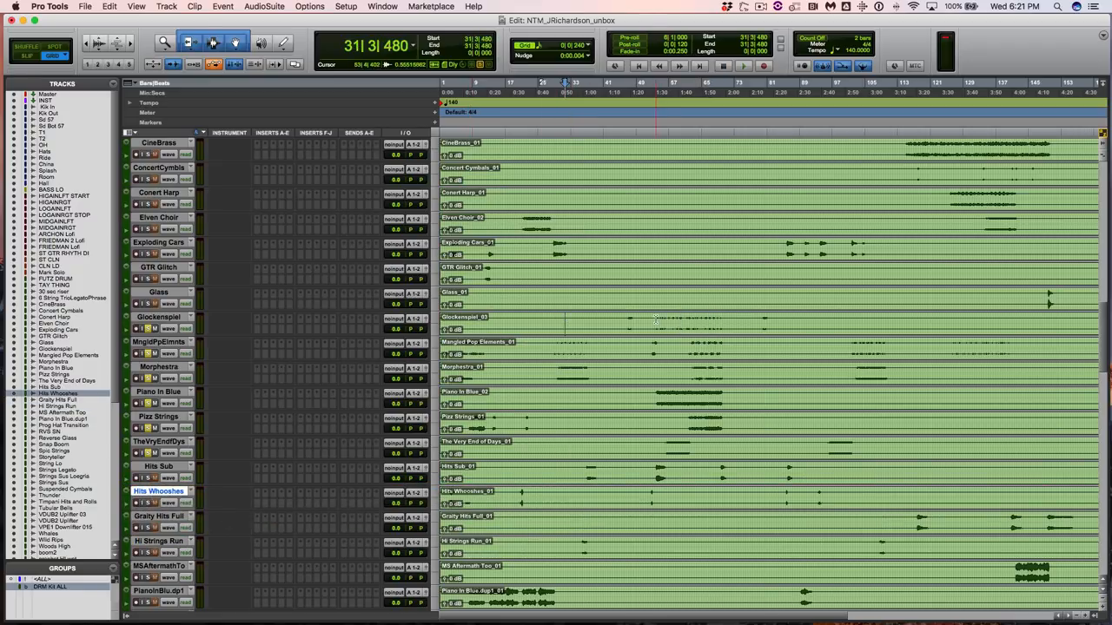
- Select bars 53 to 76 across the tracks with the Selector
drag(652, 321, 743, 469)
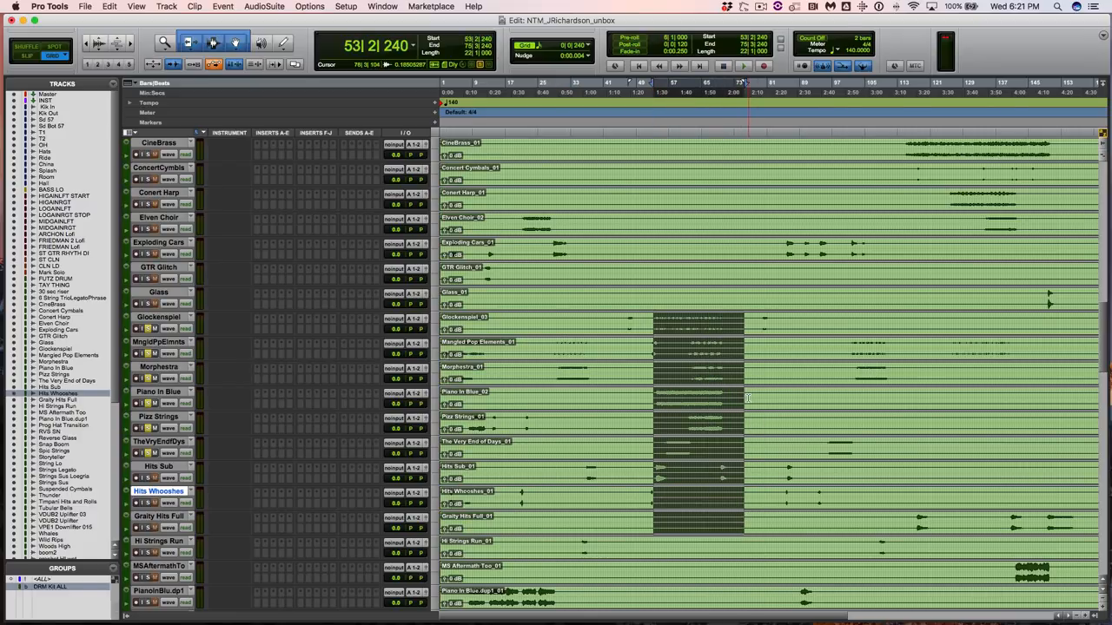
scroll(down, 3)
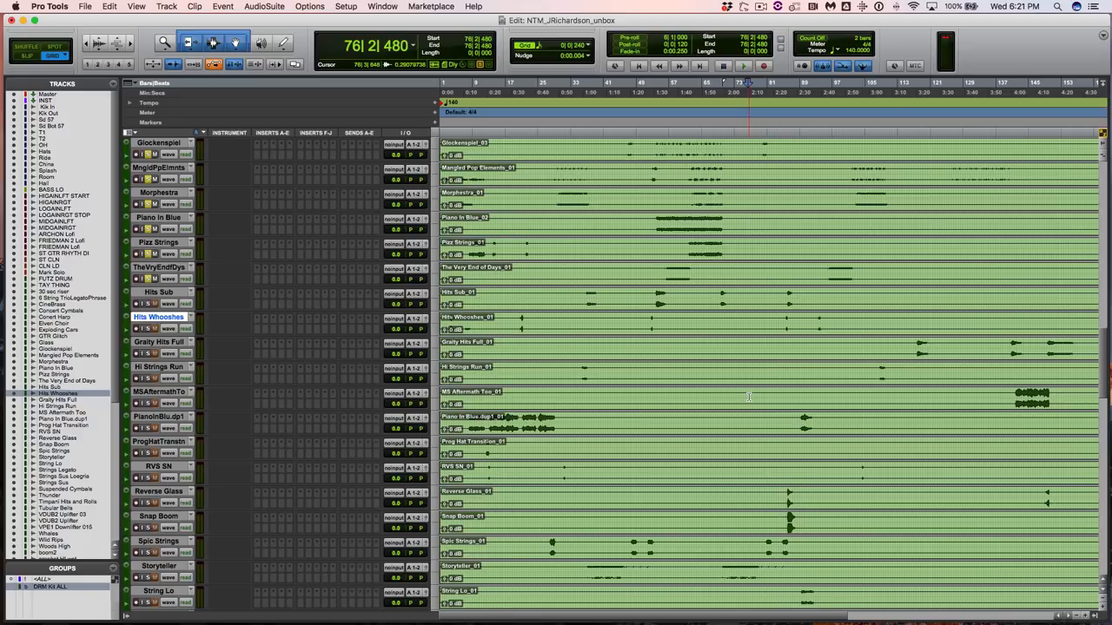
scroll(down, 3)
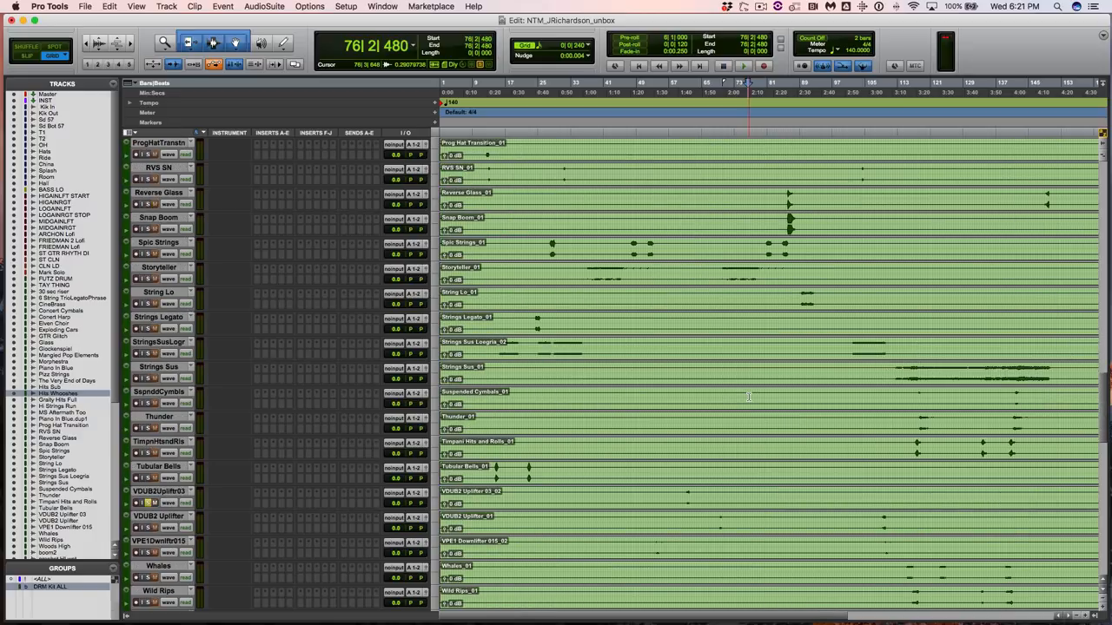
scroll(down, 3)
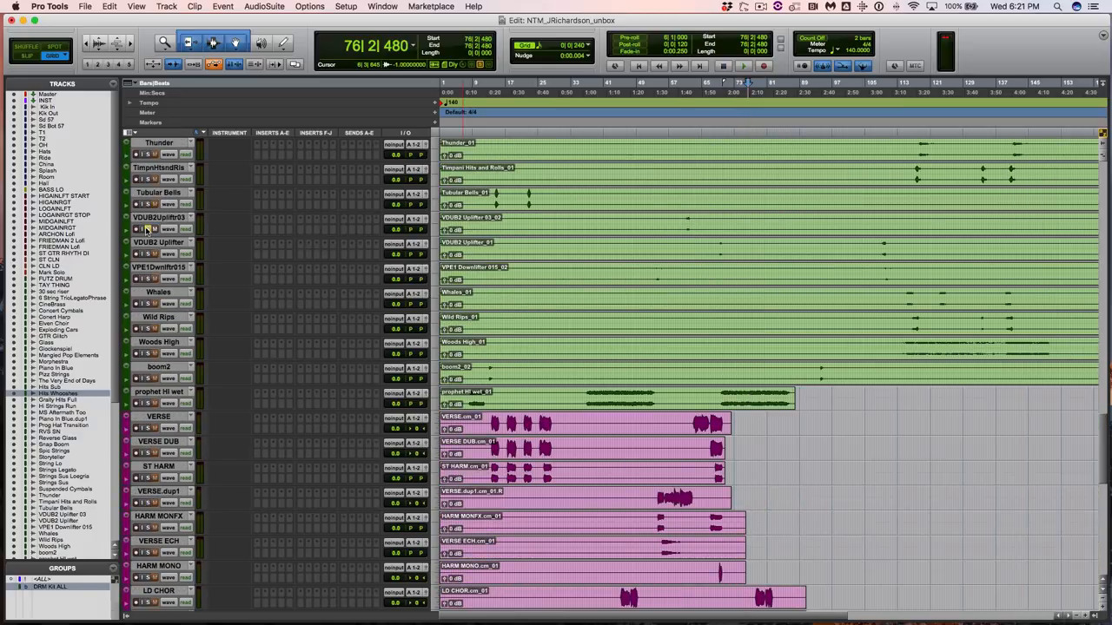
scroll(down, 3)
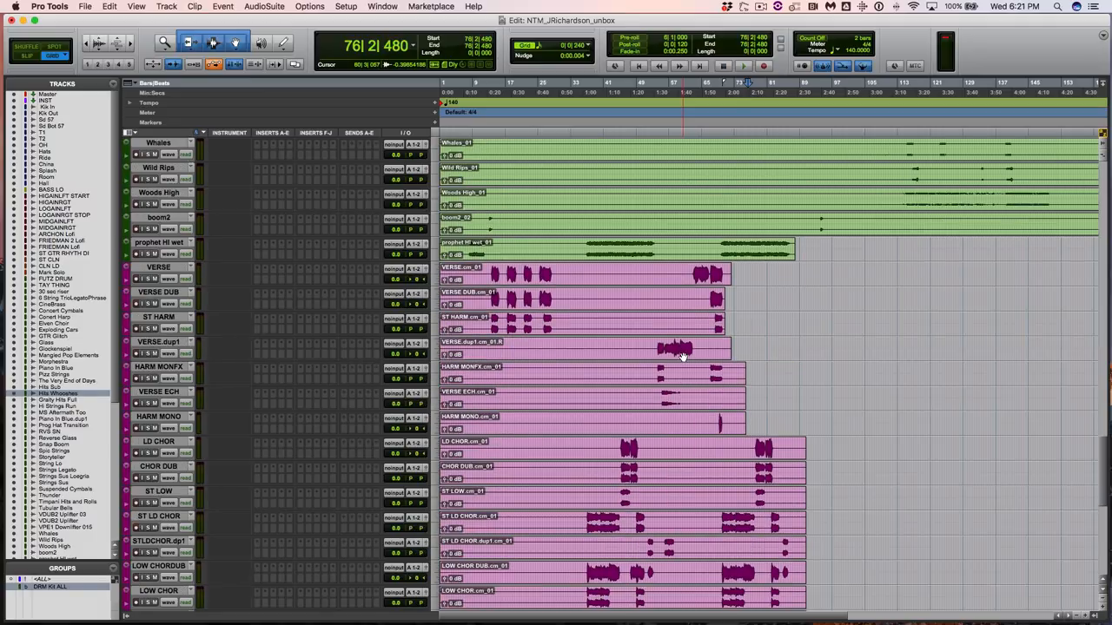
scroll(down, 3)
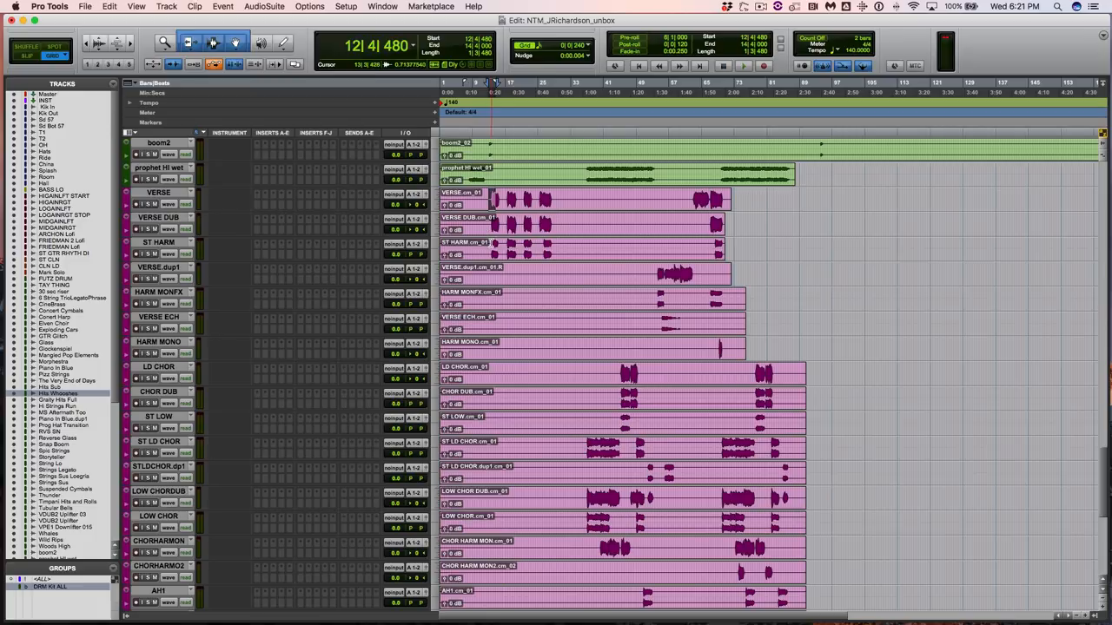
scroll(down, 3)
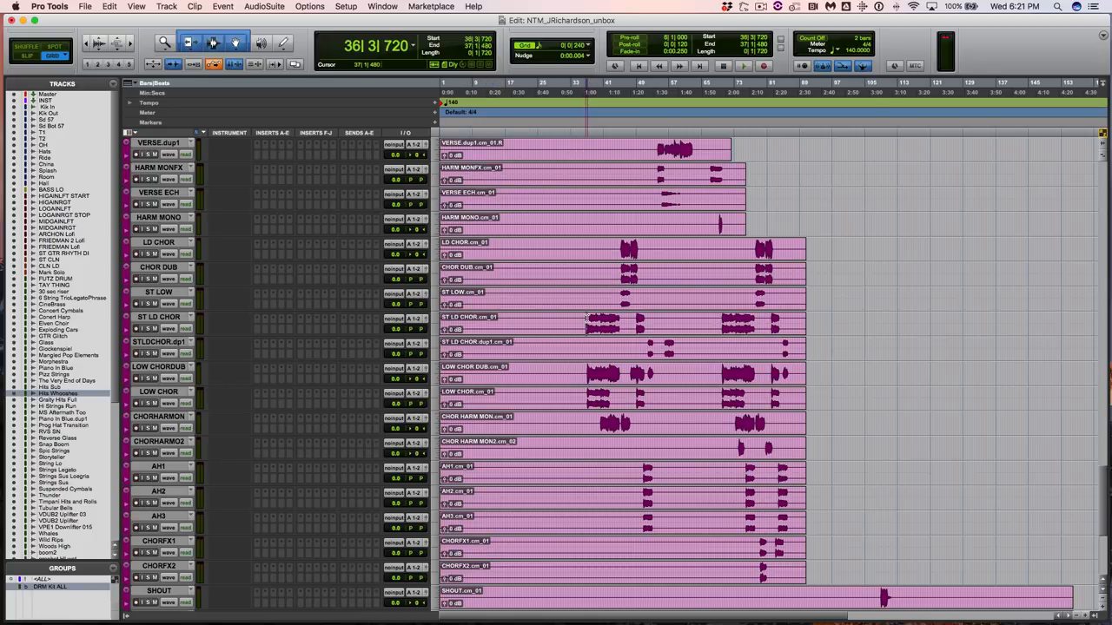
scroll(up, 3)
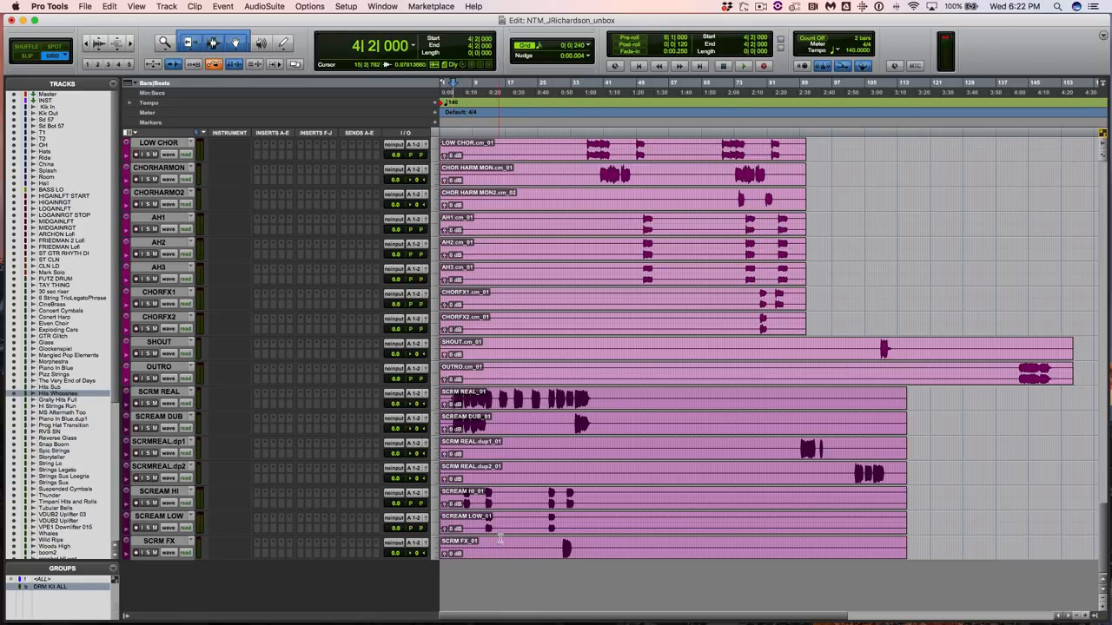
scroll(up, 3)
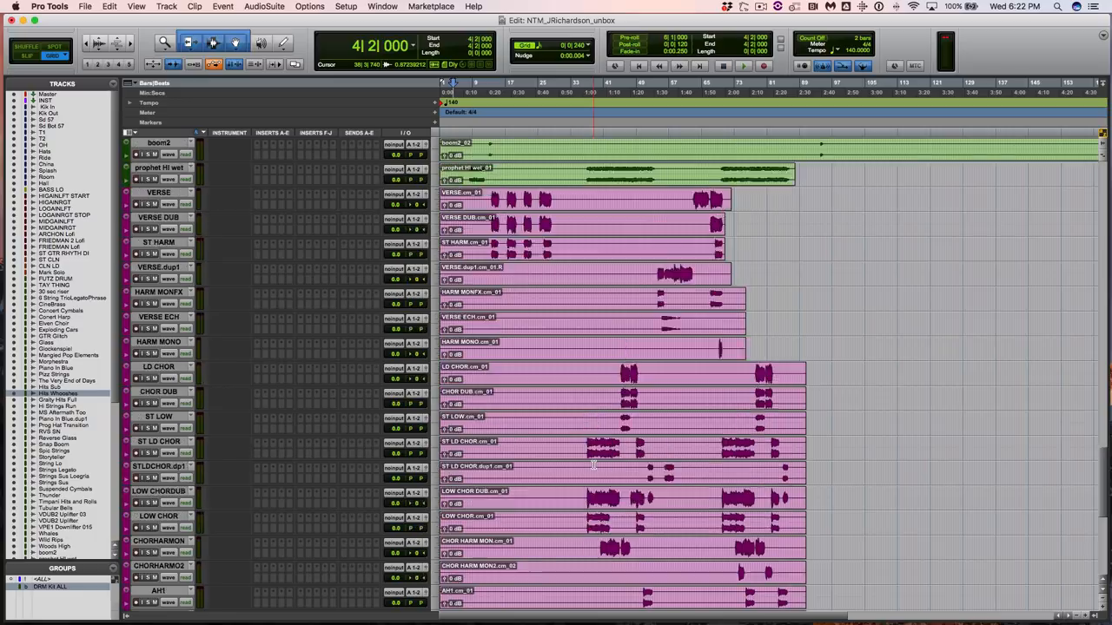
scroll(down, 3)
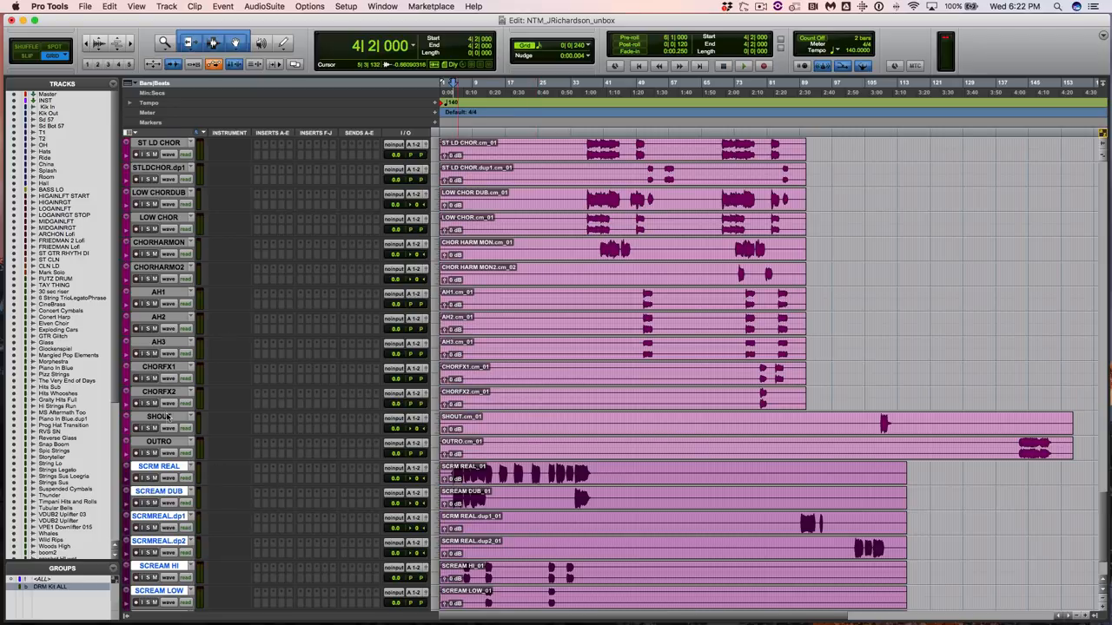
scroll(up, 3)
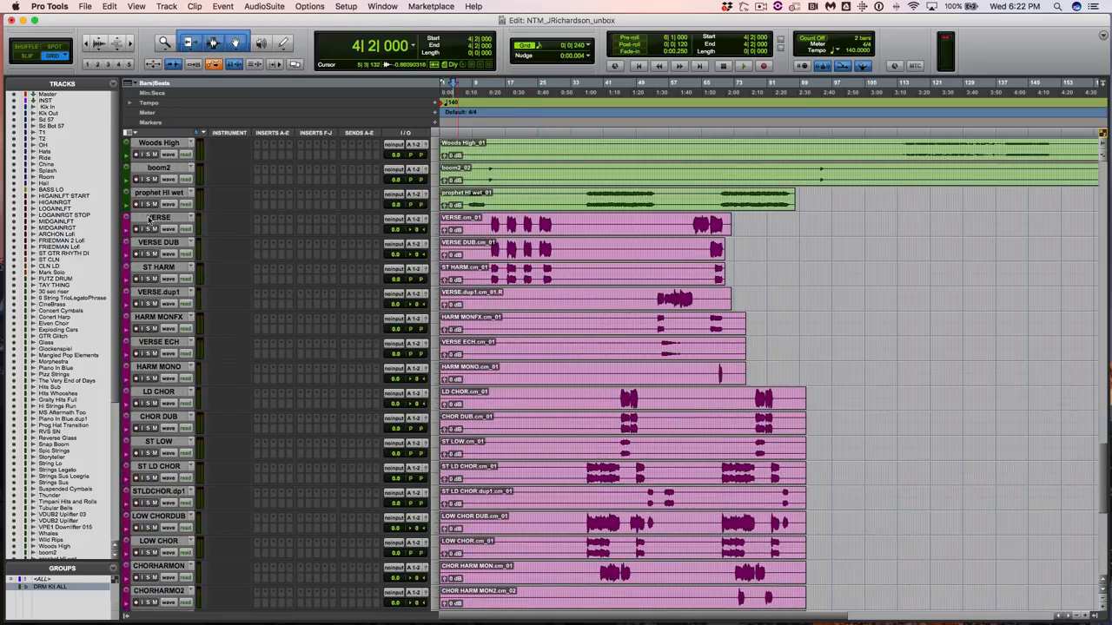
scroll(down, 3)
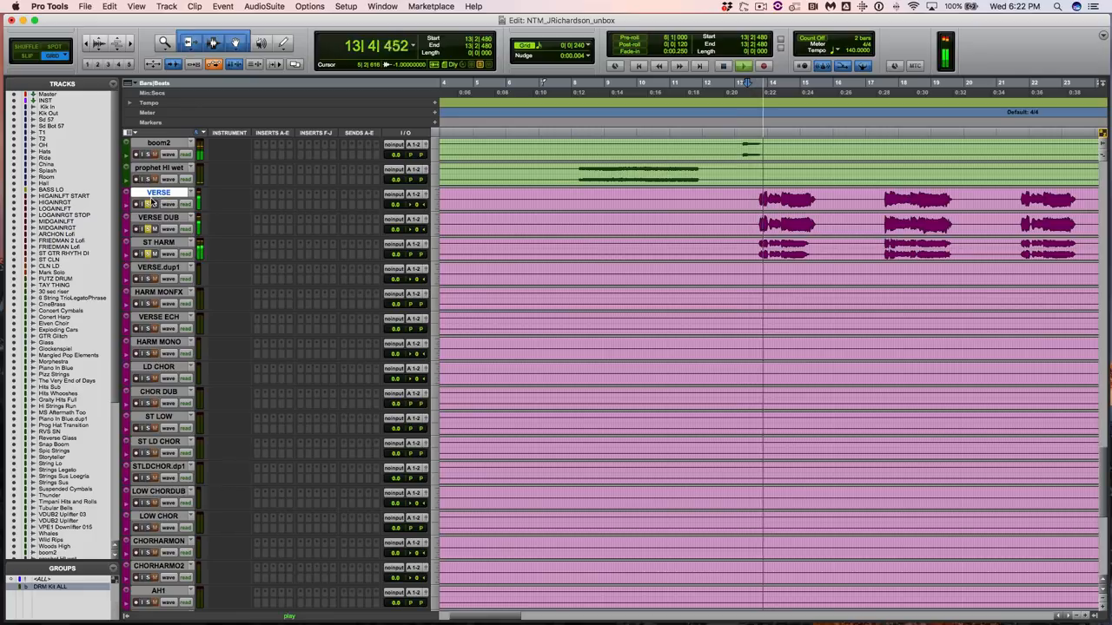
click(743, 66)
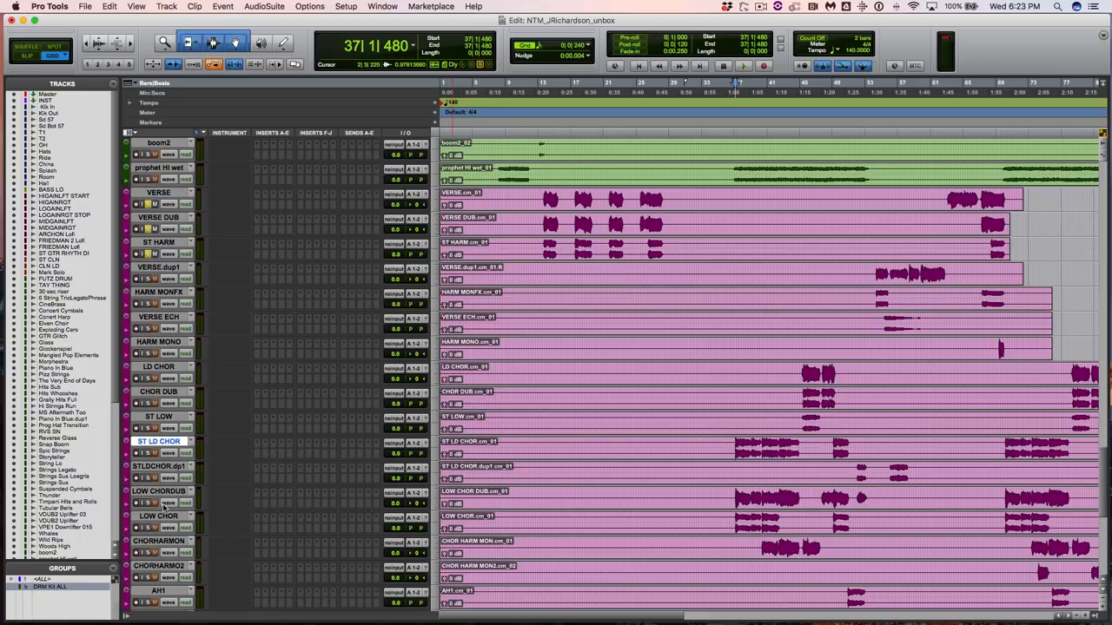
click(158, 515)
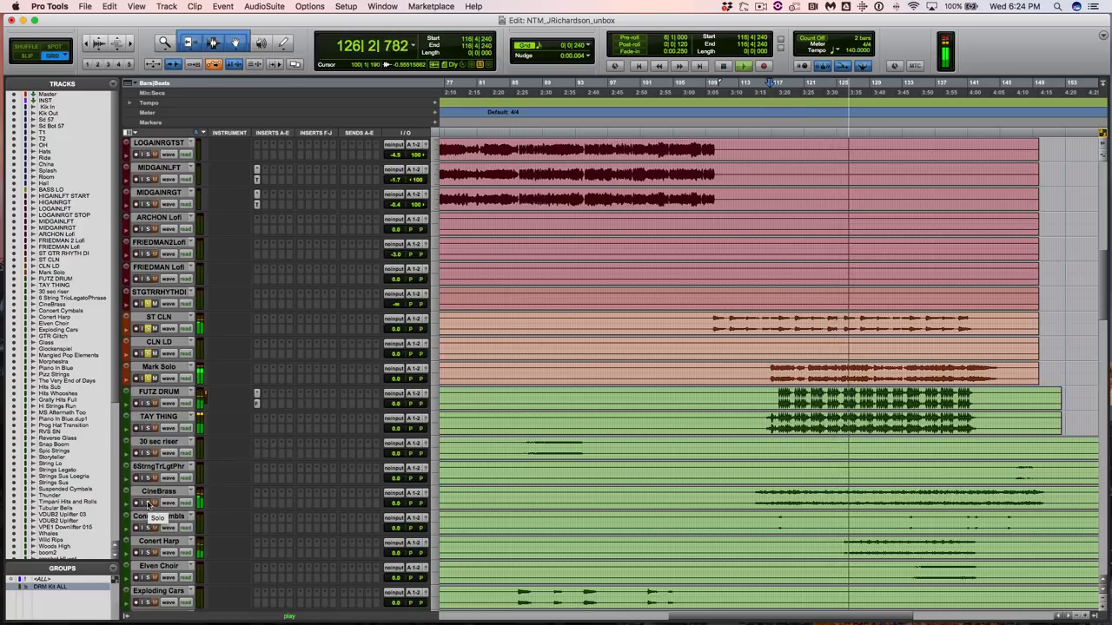
scroll(up, 3)
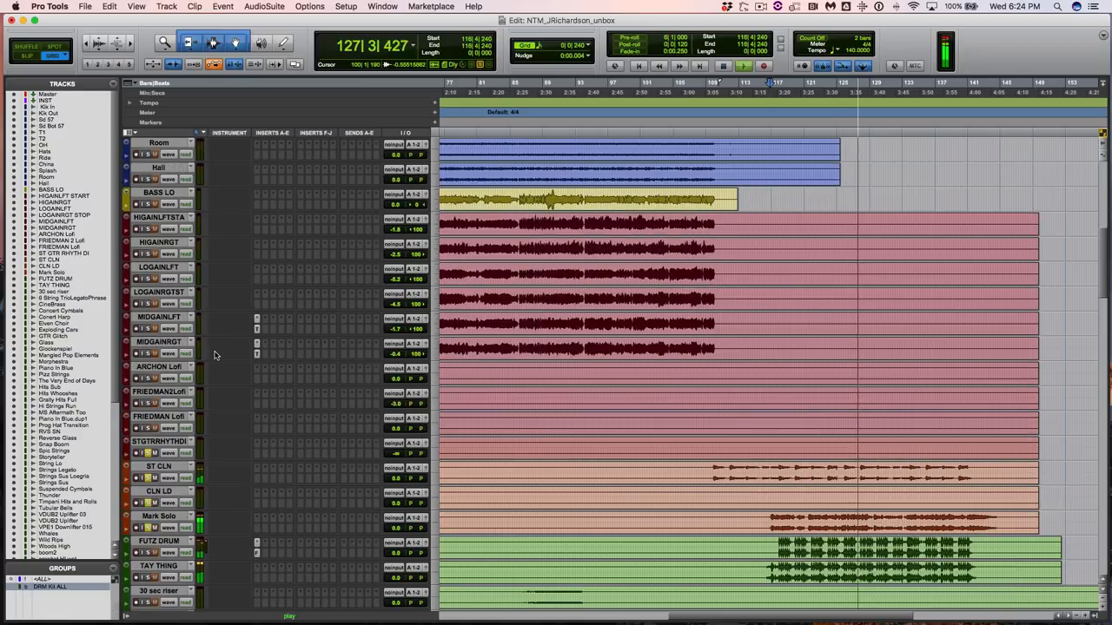
scroll(down, 3)
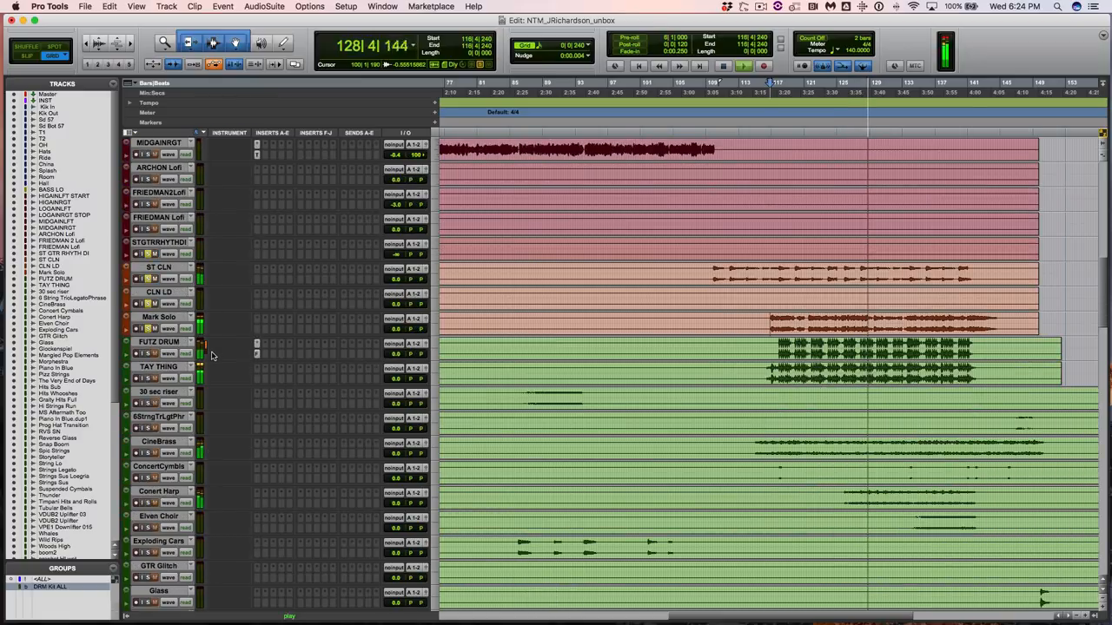